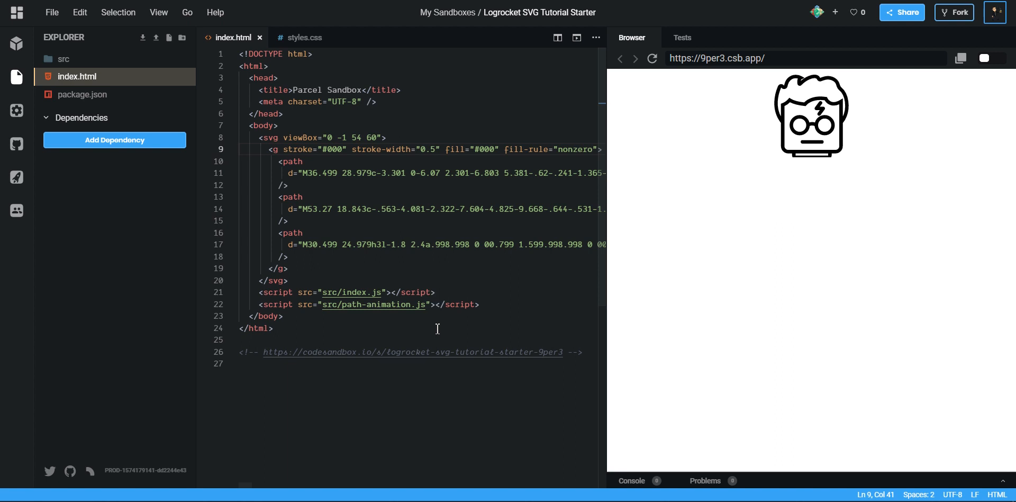
{"action": "mouse_move", "coordinate": [464, 190]}
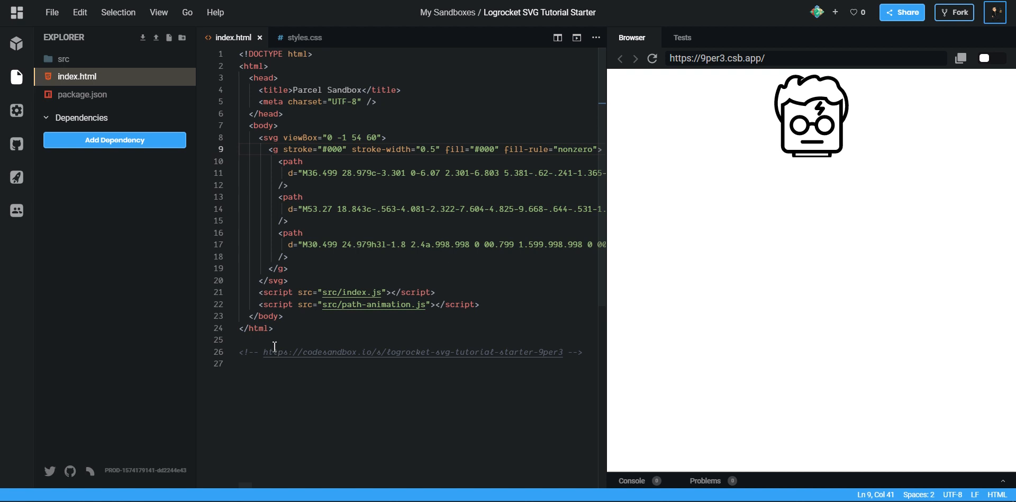
Change the face group's stroke-width to 0.3 and try its fill as none.
{"action": "left_click_drag", "start_coordinate": [263, 351], "coordinate": [546, 363]}
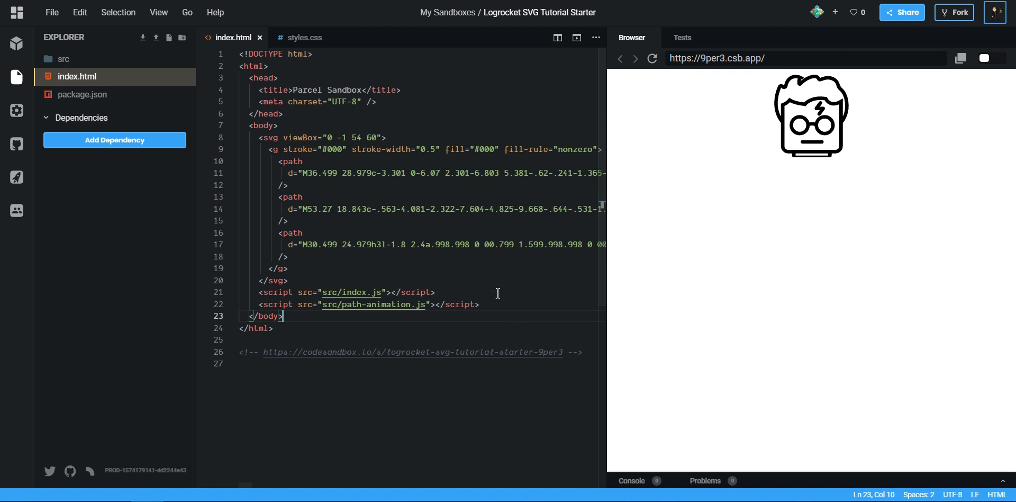
{"action": "mouse_move", "coordinate": [329, 150]}
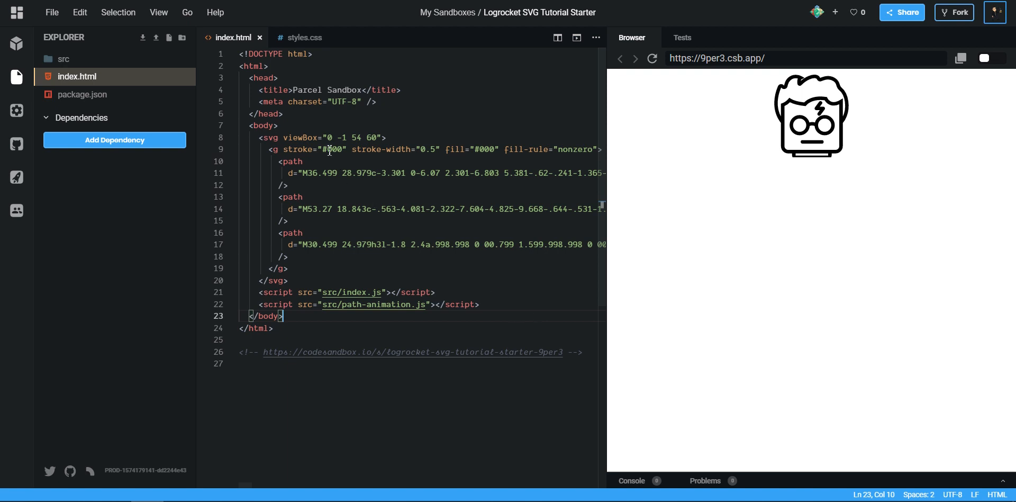
{"action": "double_click", "coordinate": [291, 160]}
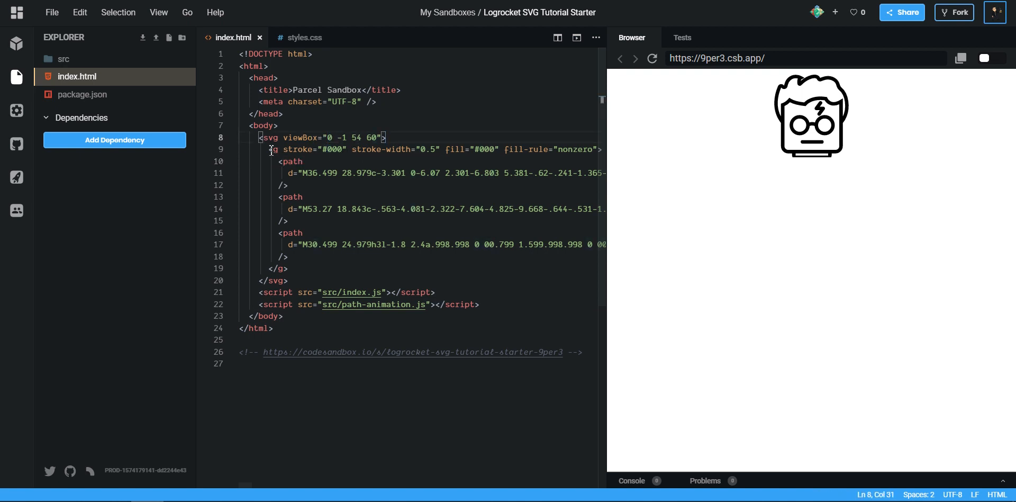
{"action": "left_click", "coordinate": [327, 150]}
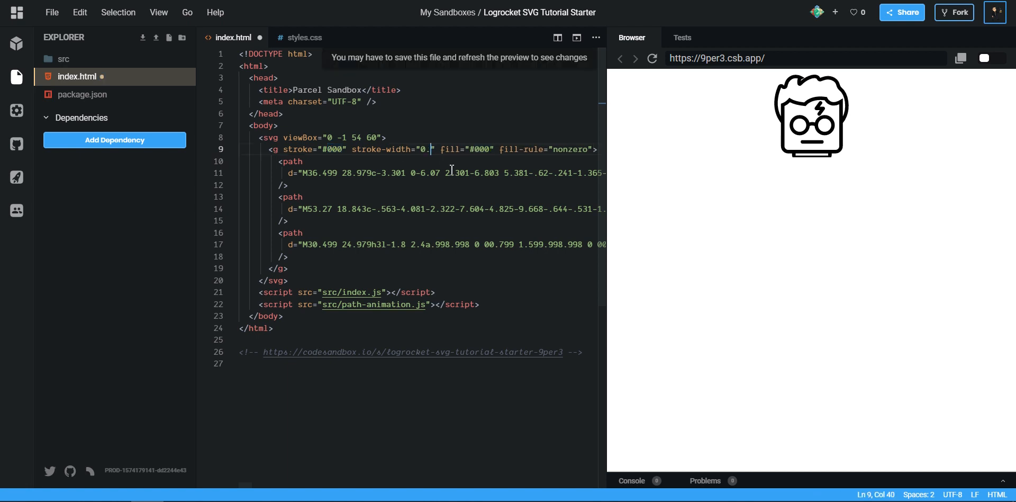
{"action": "type", "text": "3"}
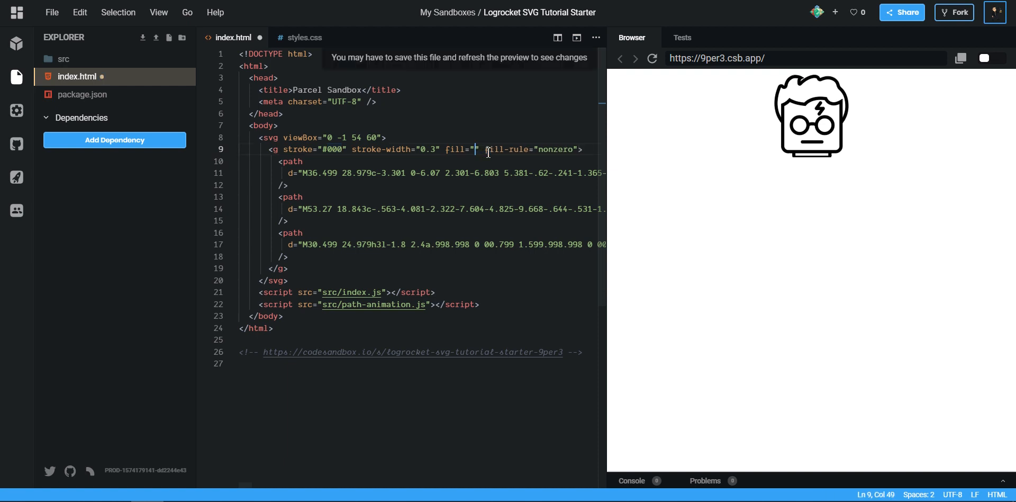
{"action": "type", "text": "none"}
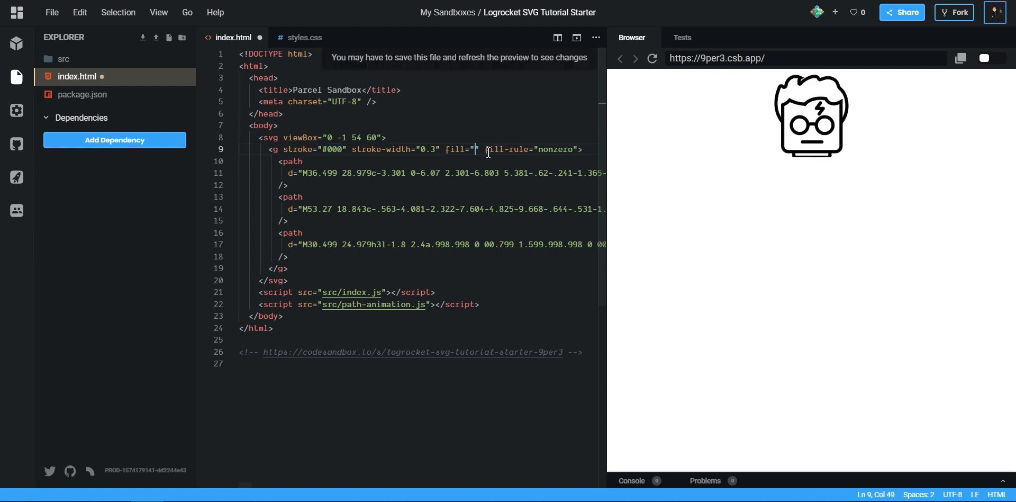
{"action": "type", "text": "none"}
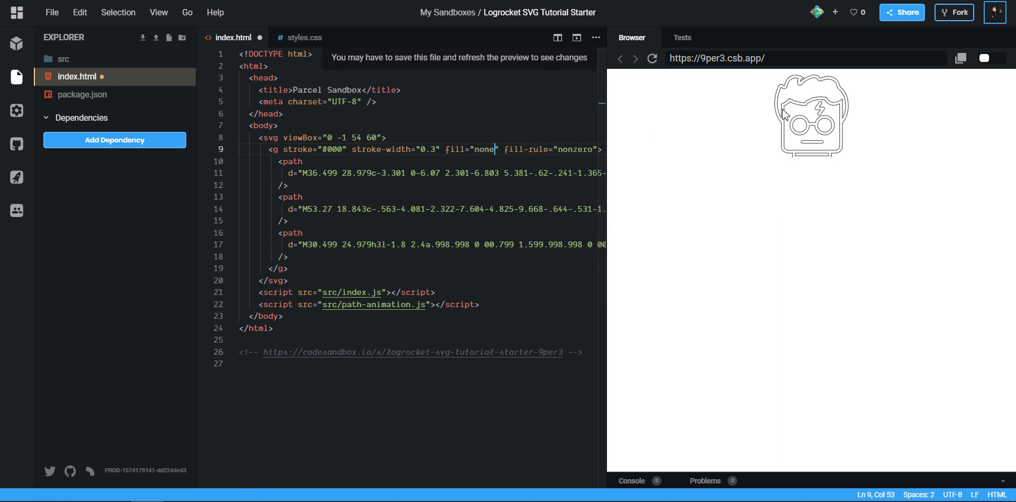
{"action": "mouse_move", "coordinate": [820, 81]}
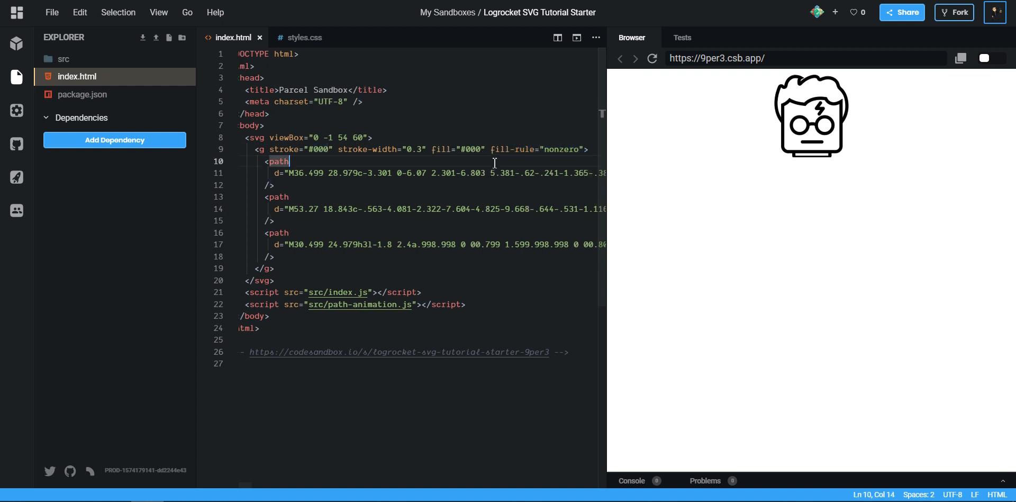
{"action": "mouse_move", "coordinate": [375, 252]}
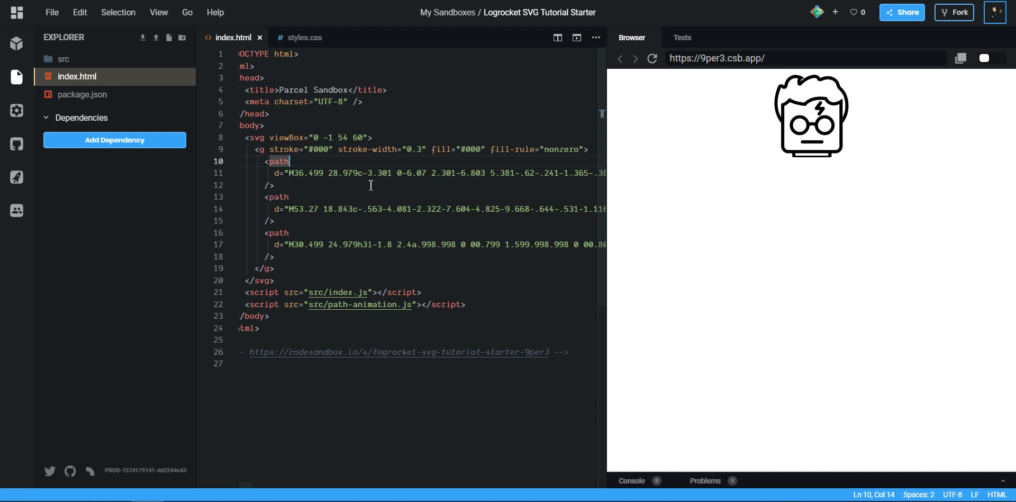
{"action": "mouse_move", "coordinate": [387, 223]}
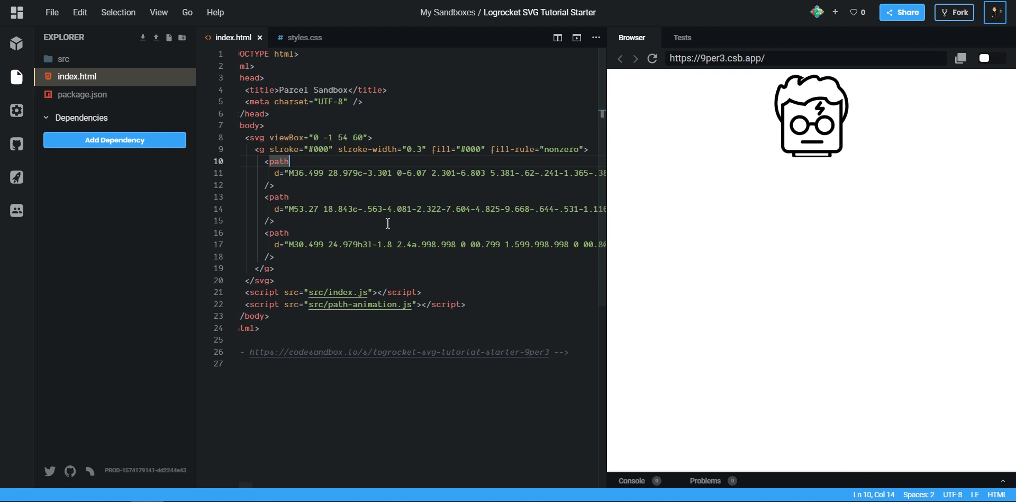
{"action": "mouse_move", "coordinate": [387, 219]}
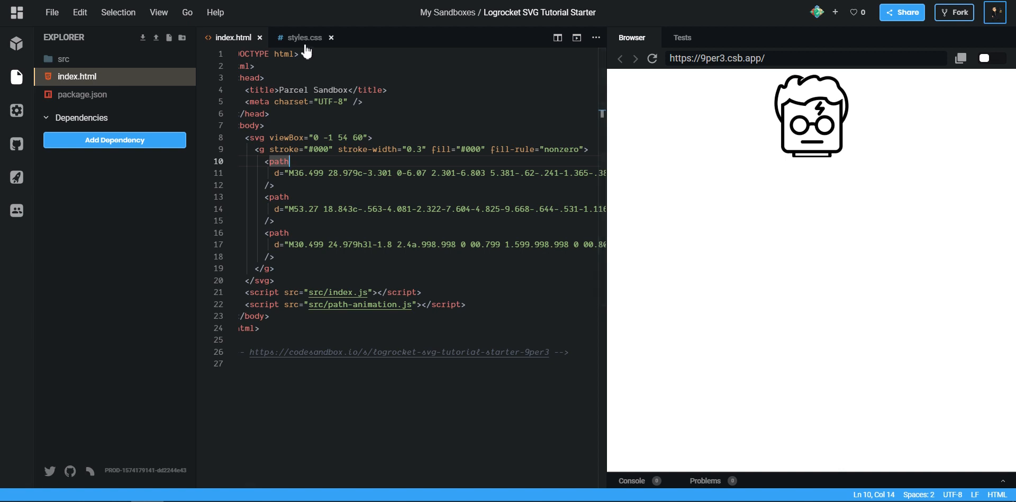
{"action": "left_click", "coordinate": [301, 37]}
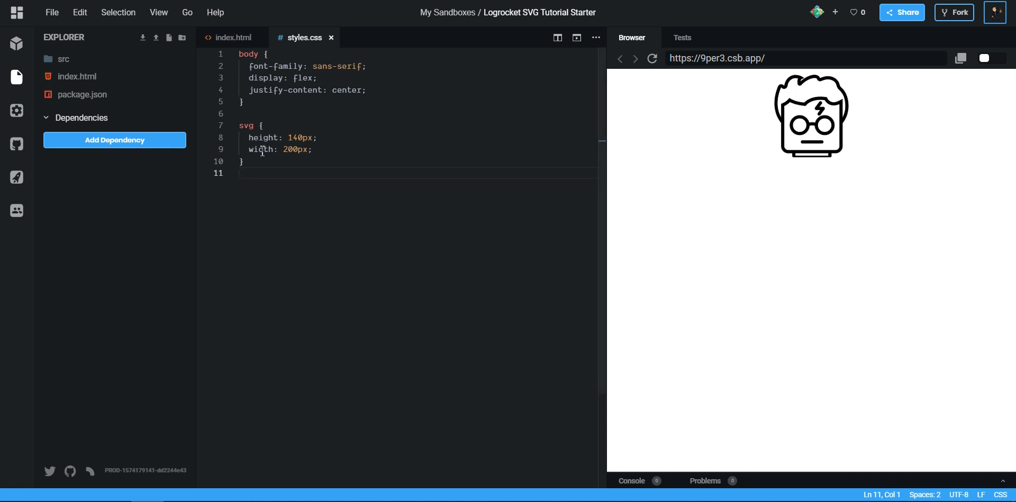
{"action": "mouse_move", "coordinate": [471, 119]}
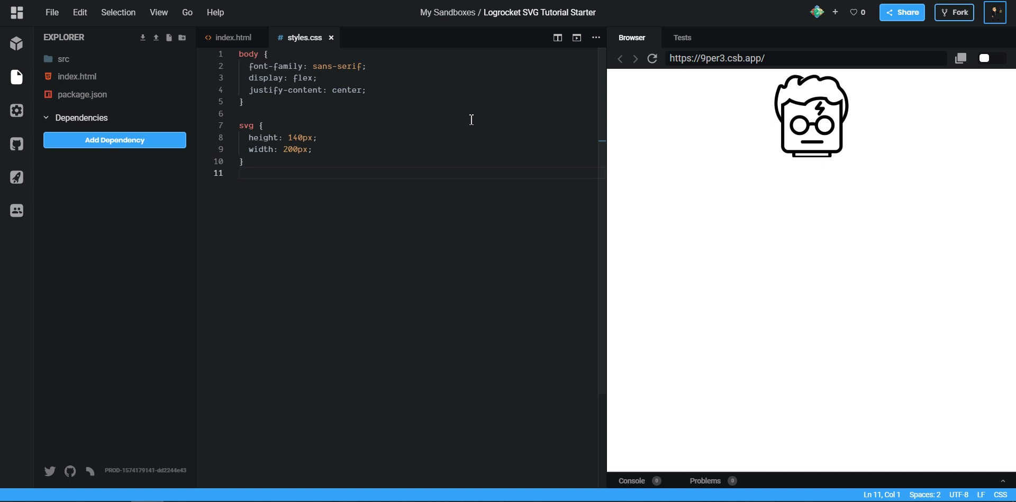
{"action": "left_click", "coordinate": [232, 37]}
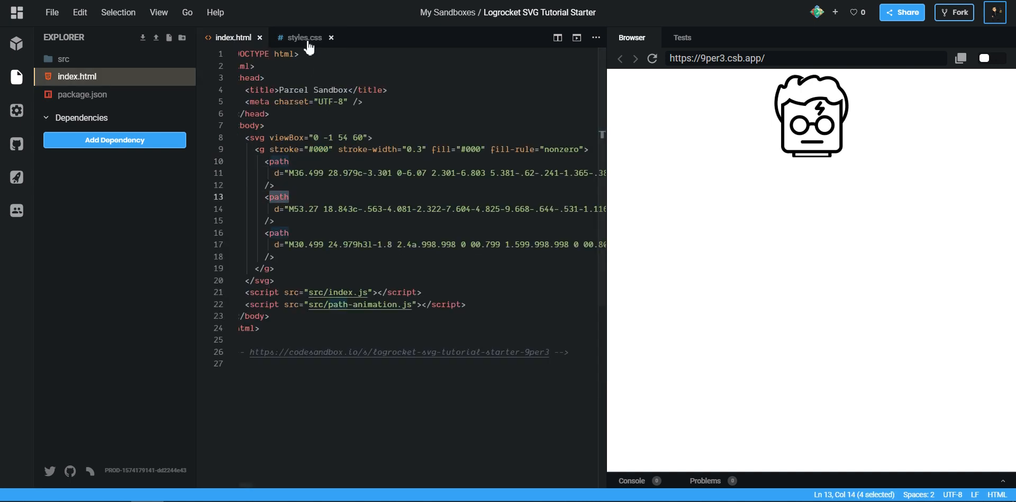
Write an svg path rule in styles.css with stroke-dashoffset and stroke-dasharray: 210.
{"action": "left_click", "coordinate": [302, 37]}
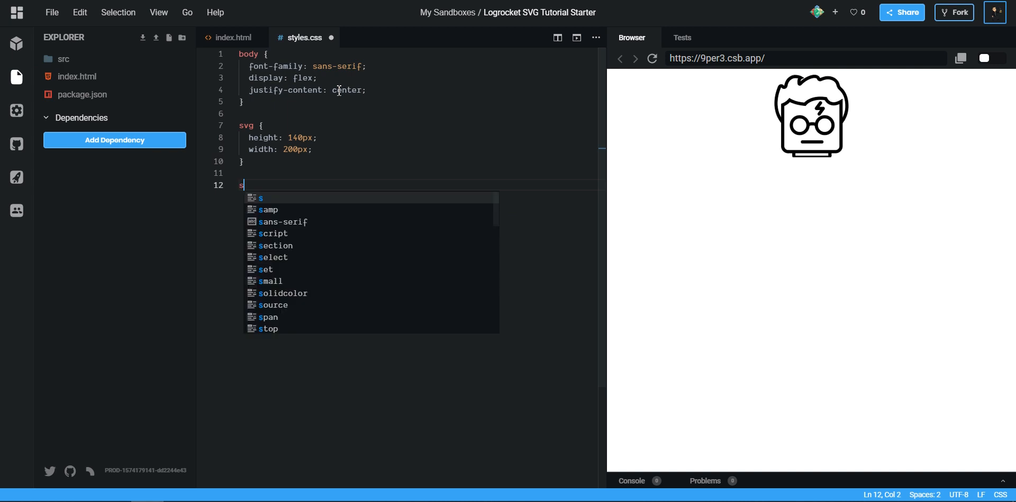
{"action": "type", "text": "vg path"}
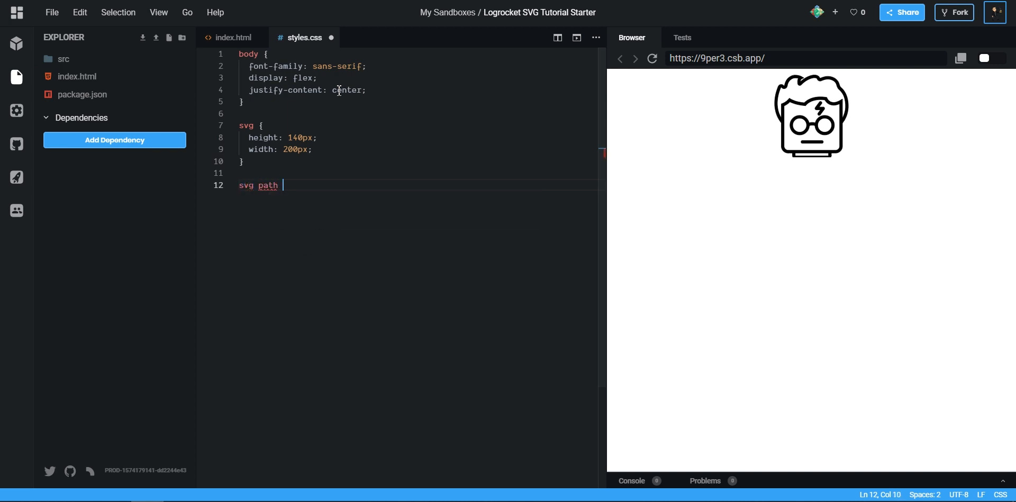
{"action": "type", "text": "{"}
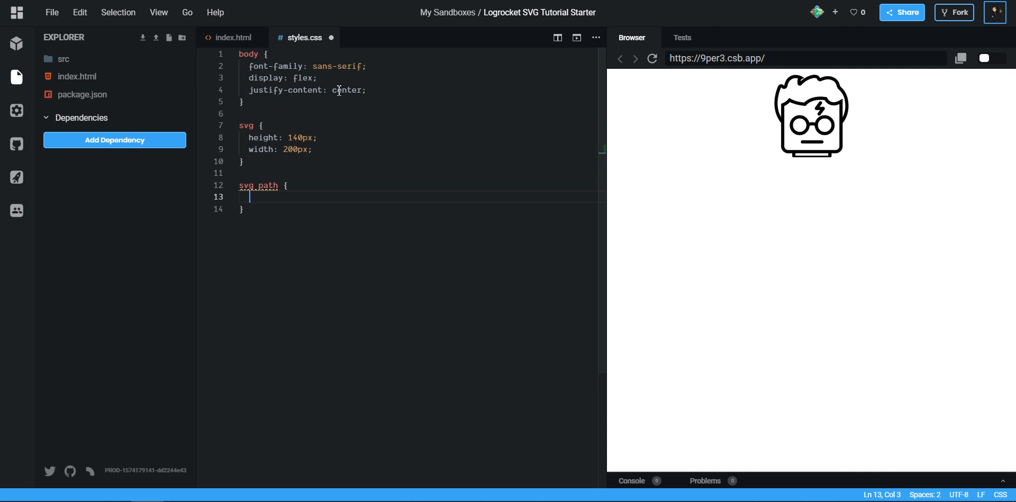
{"action": "type", "text": "stroke-dashoffset:"}
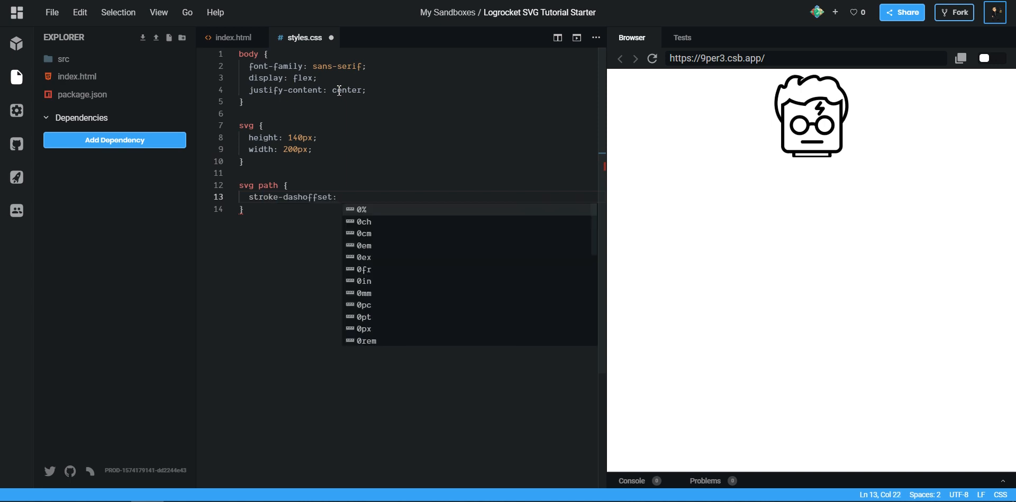
{"action": "type", "text": "0;"}
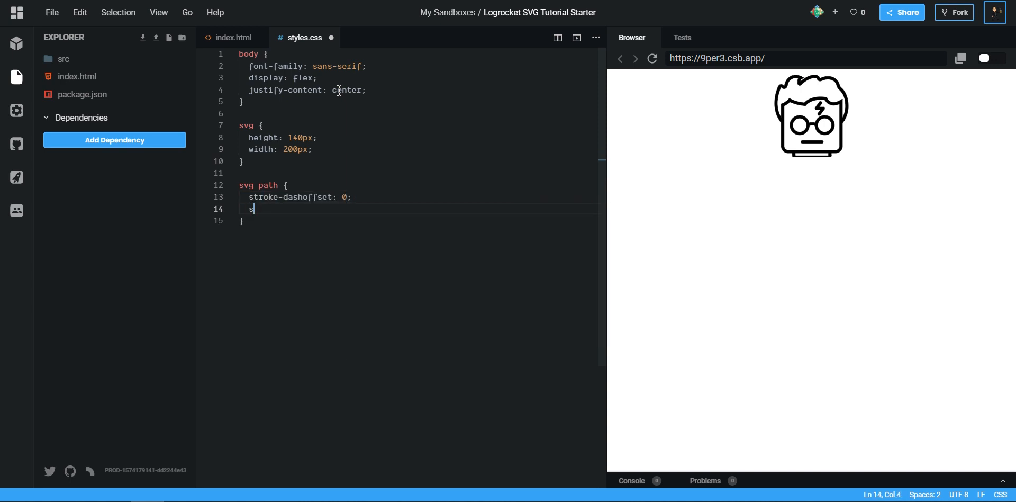
{"action": "type", "text": "troke-dasharray:"}
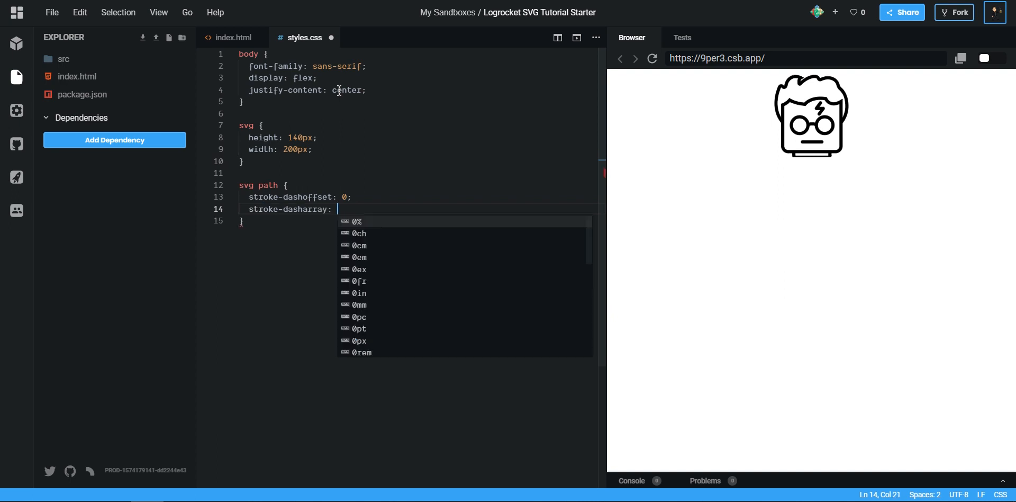
{"action": "type", "text": "0;"}
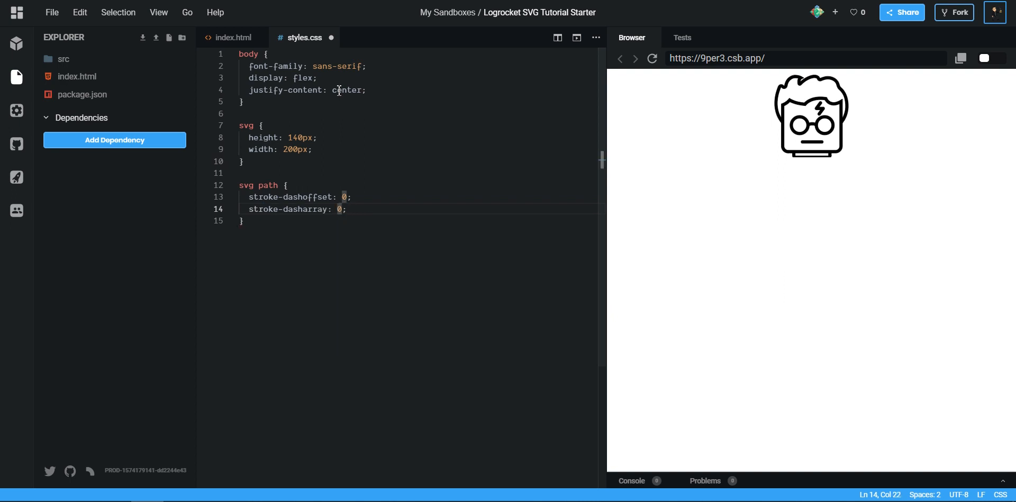
{"action": "type", "text": "210"}
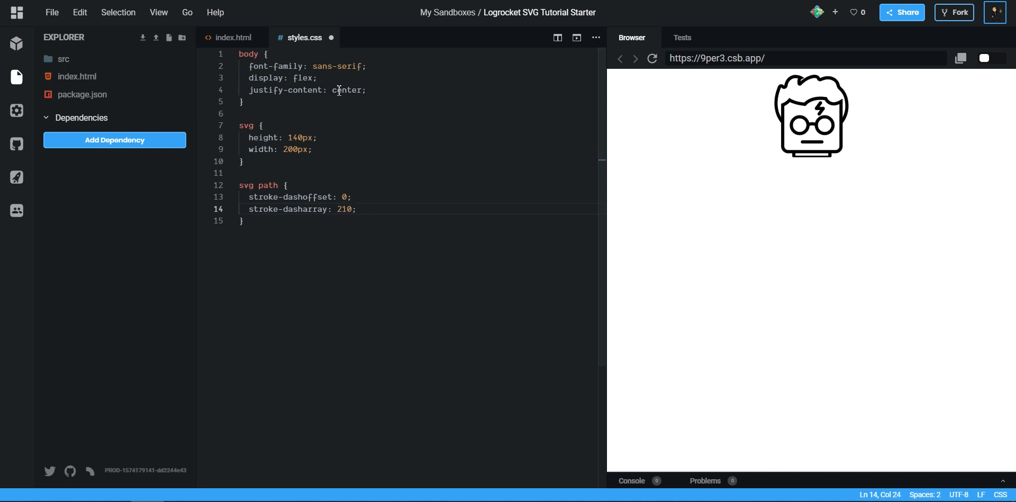
{"action": "key", "text": "Backspace"}
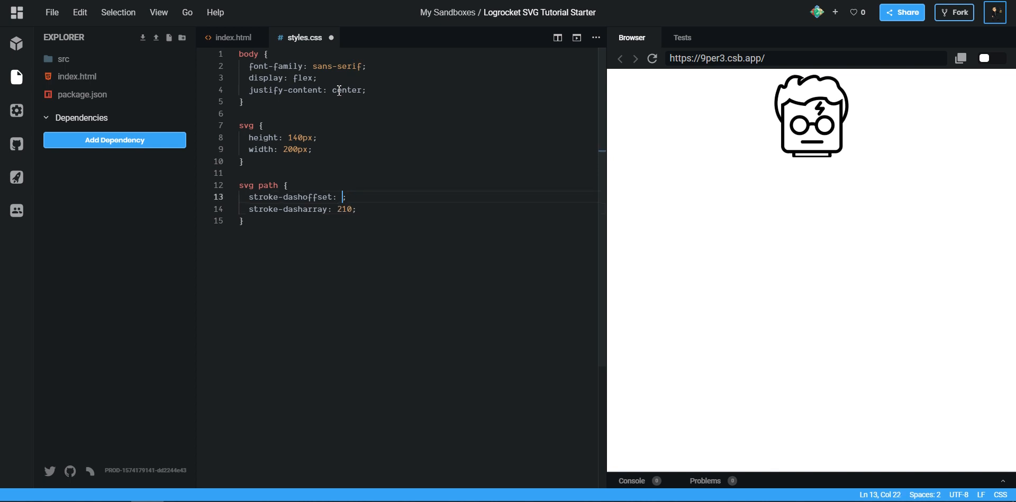
{"action": "type", "text": "210"}
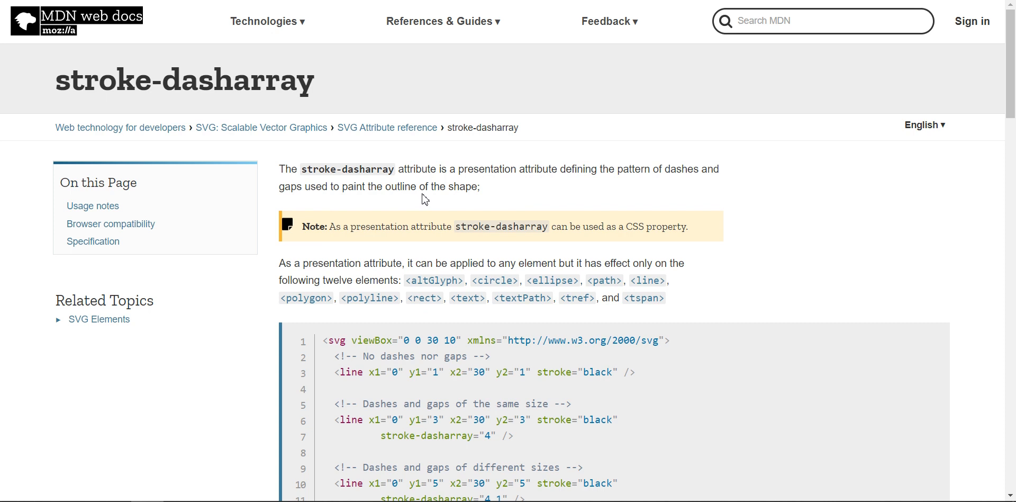
{"action": "mouse_move", "coordinate": [658, 187]}
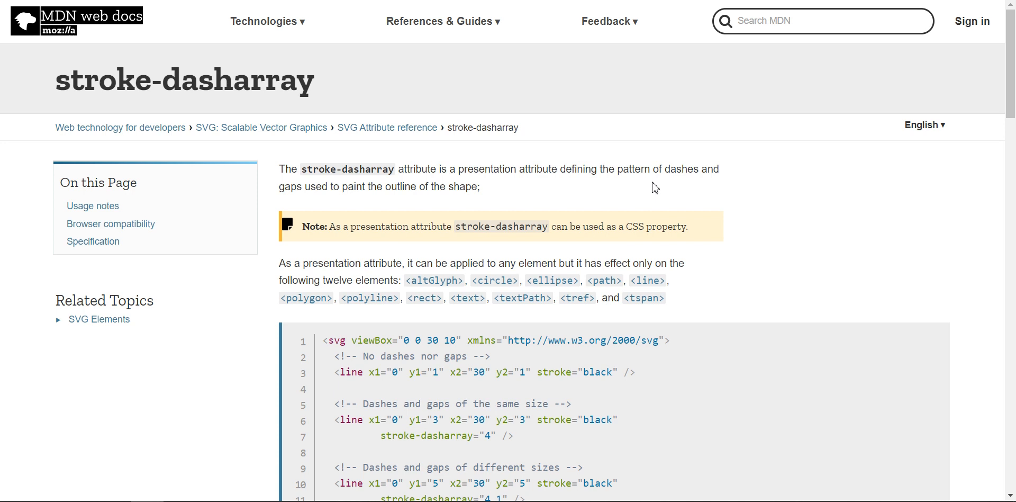
{"action": "mouse_move", "coordinate": [655, 188]}
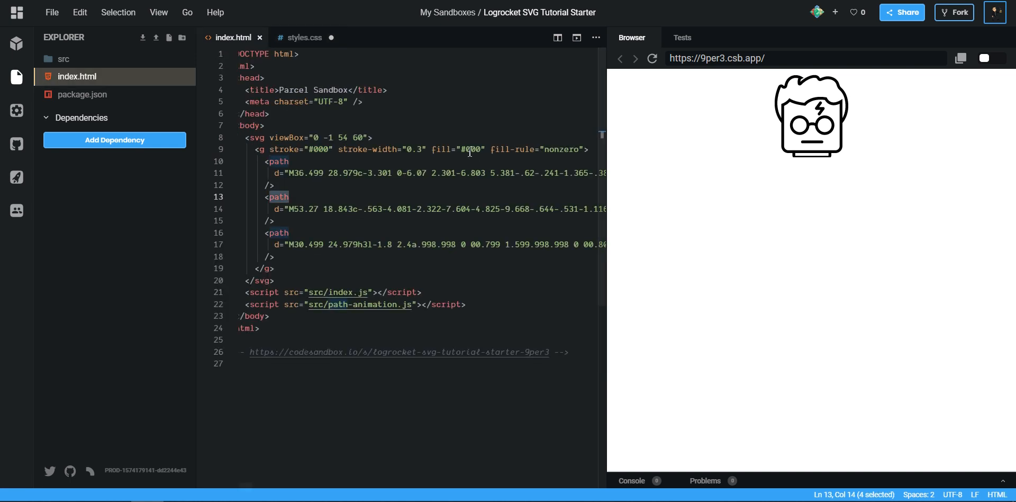
Set the group's fill to none and comment out the stylesheet's stroke dash declarations.
{"action": "type", "text": "none"}
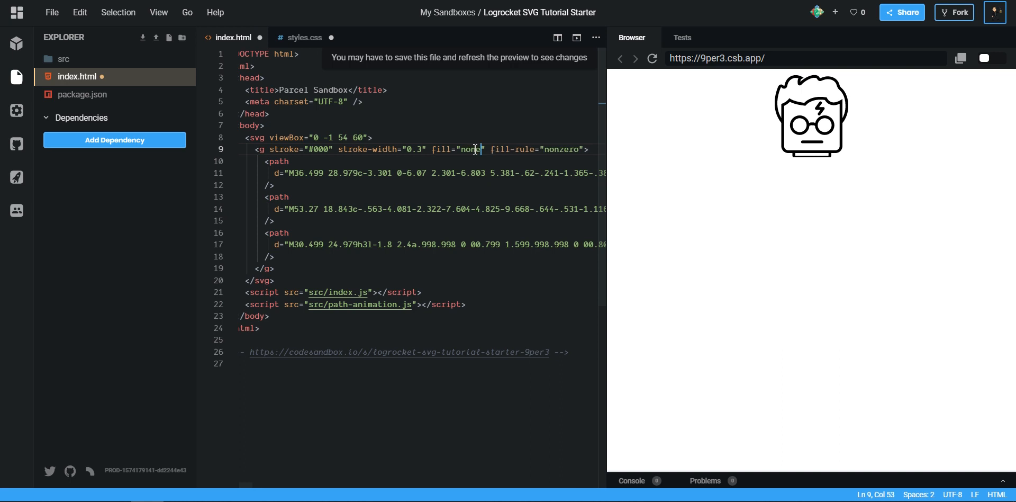
{"action": "left_click", "coordinate": [304, 38]}
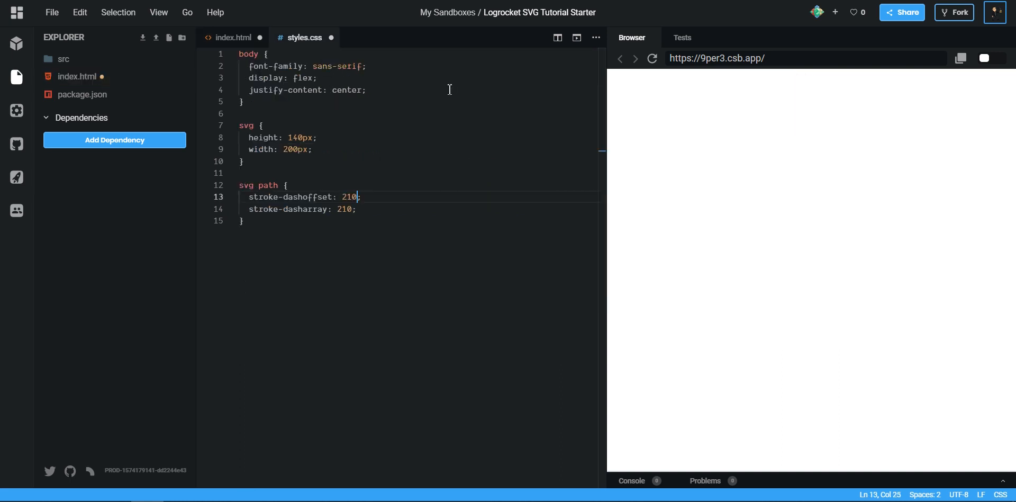
{"action": "left_click", "coordinate": [231, 37]}
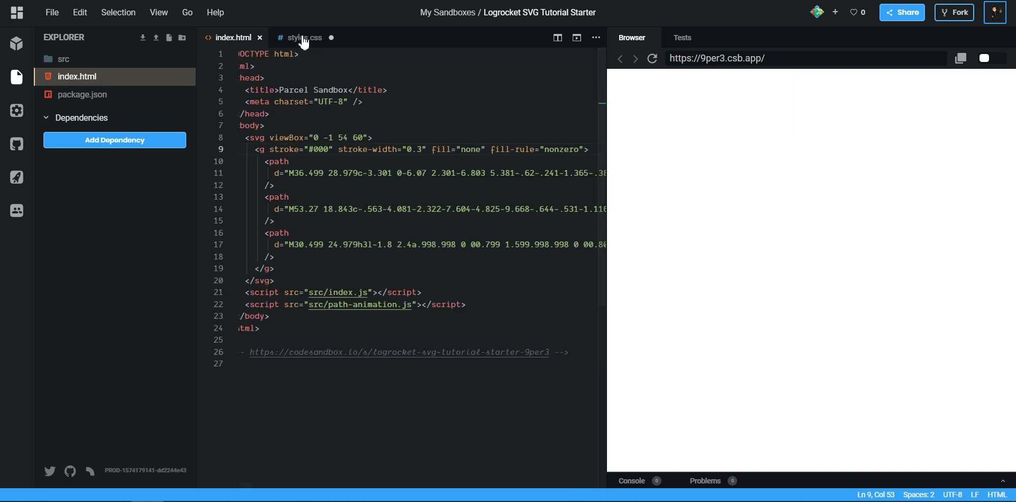
{"action": "left_click", "coordinate": [303, 37]}
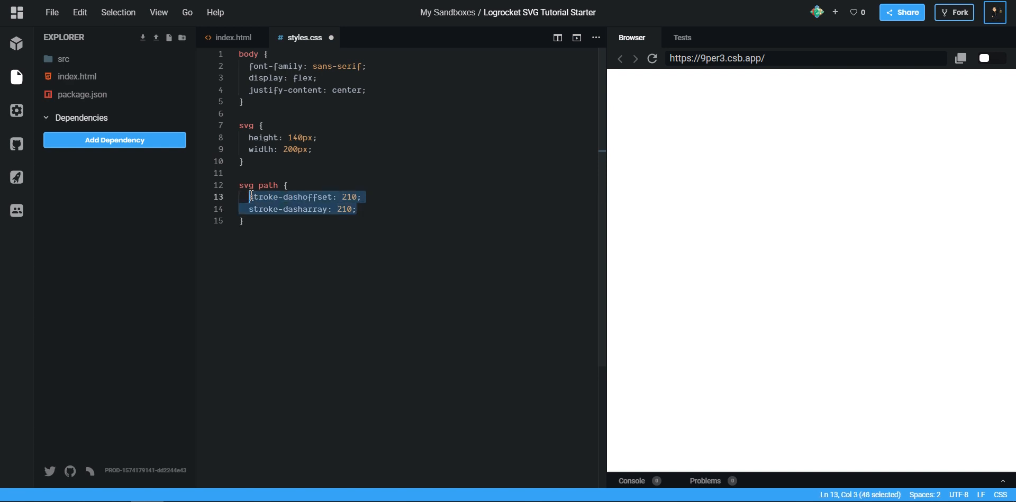
{"action": "key", "text": "Ctrl+/"}
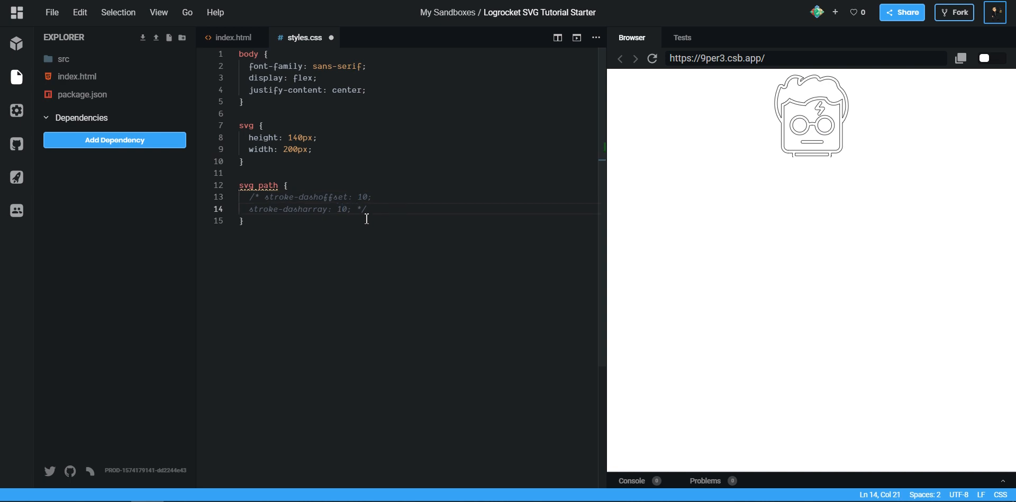
Uncomment the svg path dash rules, settling stroke-dashoffset and stroke-dasharray at 210.
{"action": "left_click", "coordinate": [367, 208]}
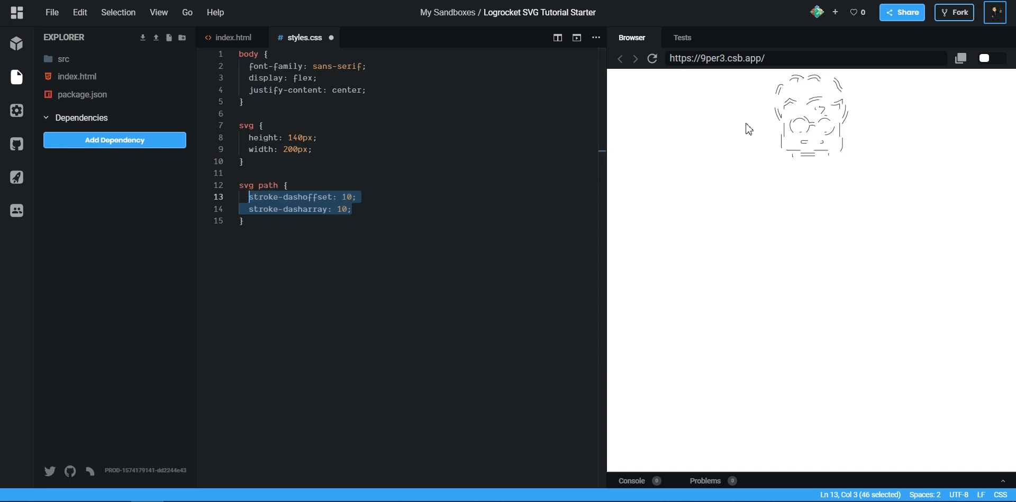
{"action": "left_click", "coordinate": [348, 196]}
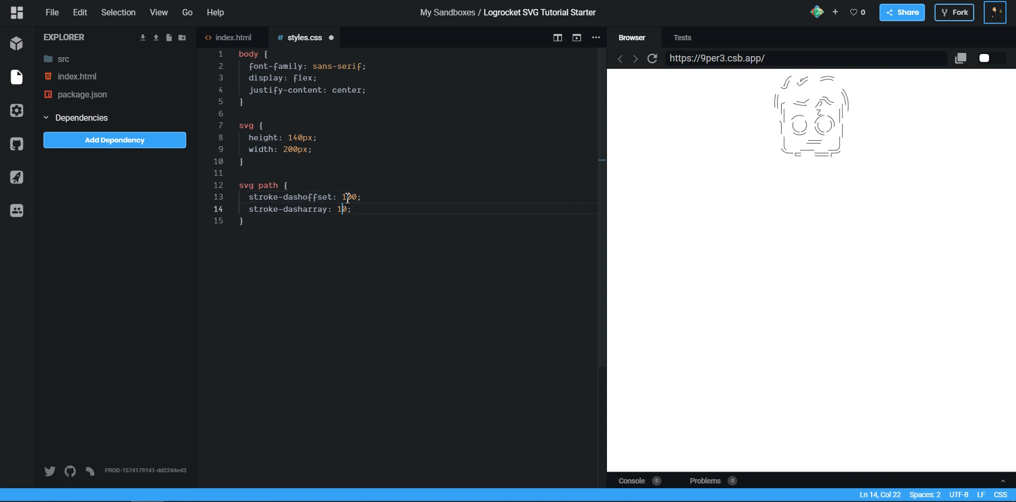
{"action": "type", "text": "0"}
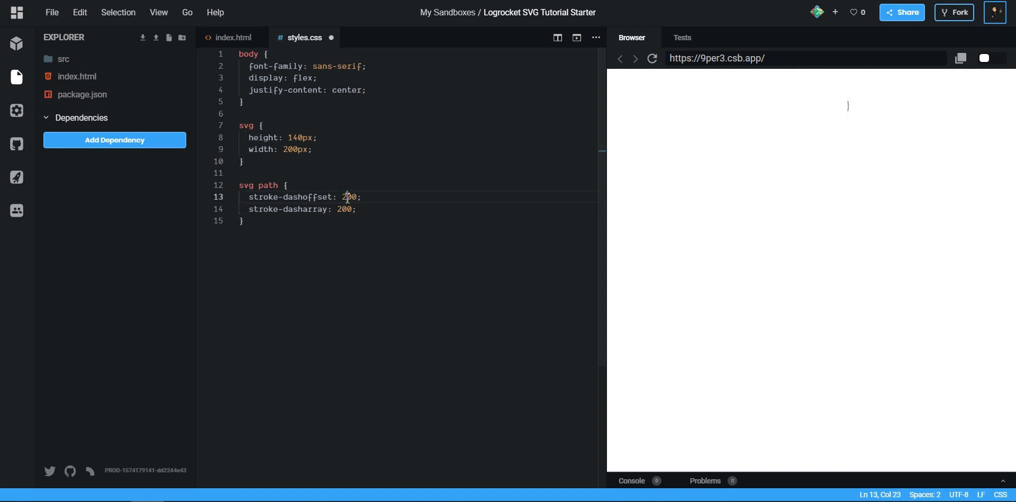
{"action": "key", "text": "Backspace"}
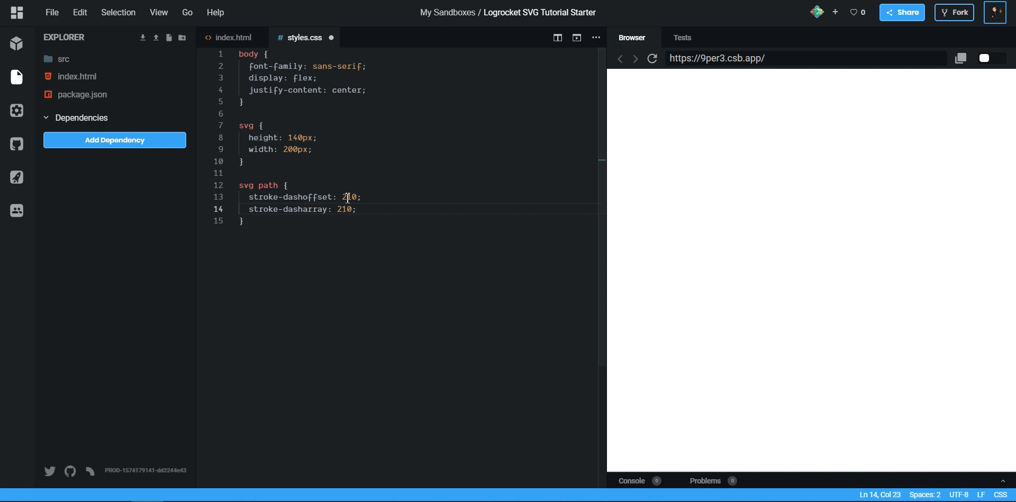
Delete the none value from the g element's fill attribute in index.html.
{"action": "double_click", "coordinate": [349, 197]}
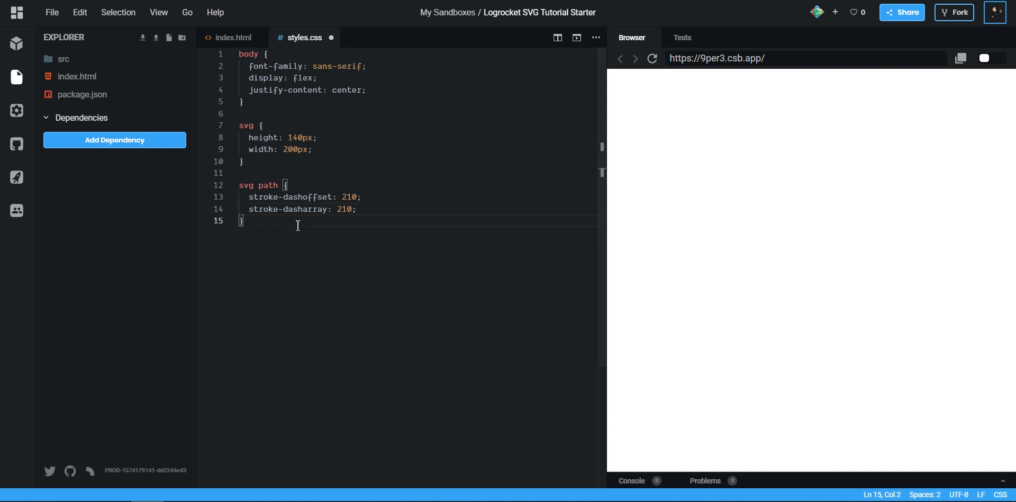
{"action": "mouse_move", "coordinate": [248, 113]}
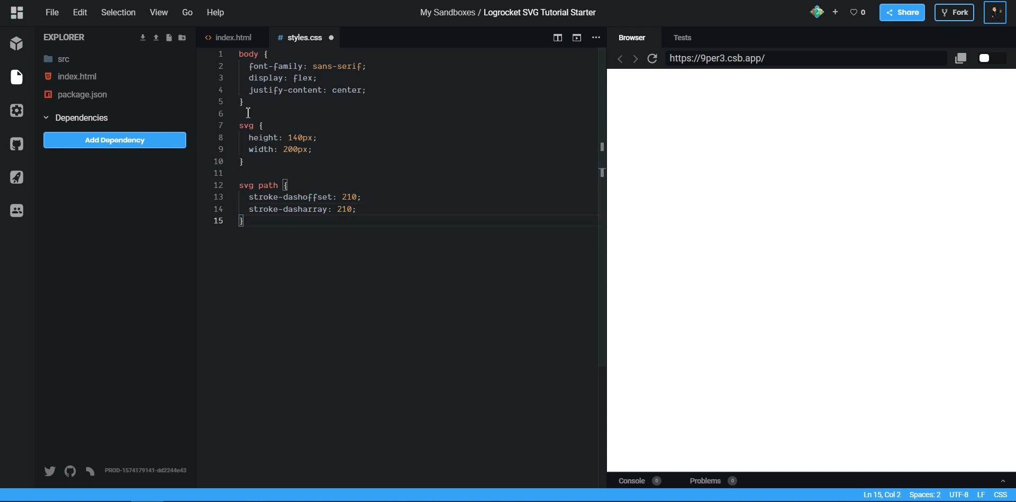
{"action": "left_click", "coordinate": [232, 38]}
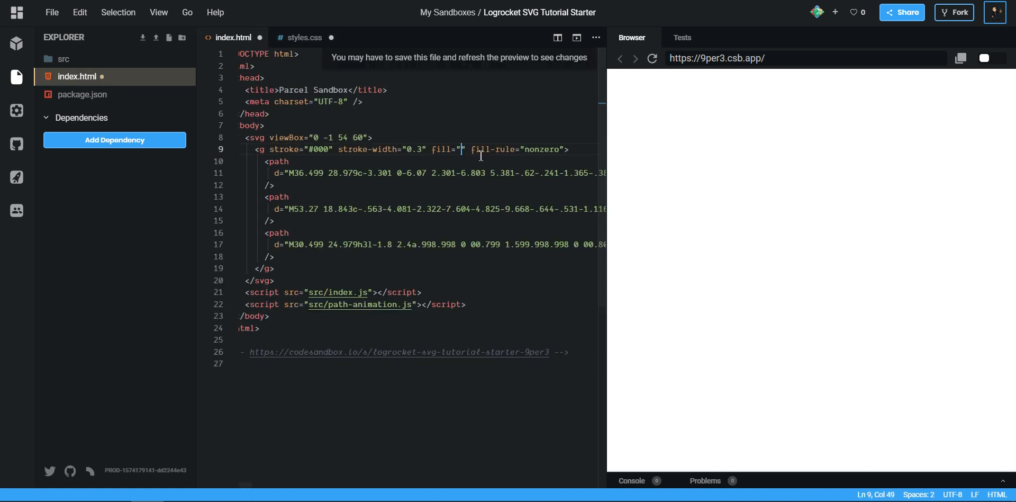
{"action": "left_click", "coordinate": [303, 37]}
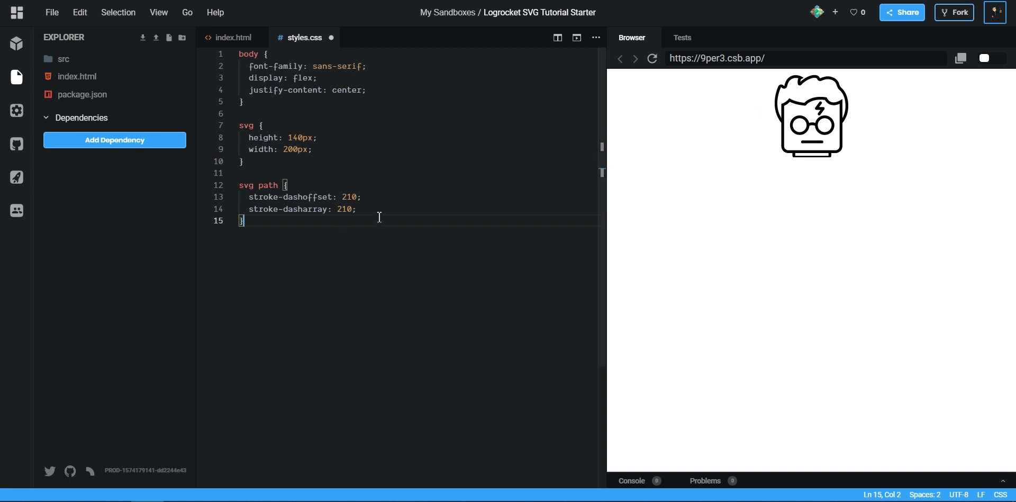
Add an svg g rule setting fill-opacity: 0 to styles.css.
{"action": "type", "text": "s"}
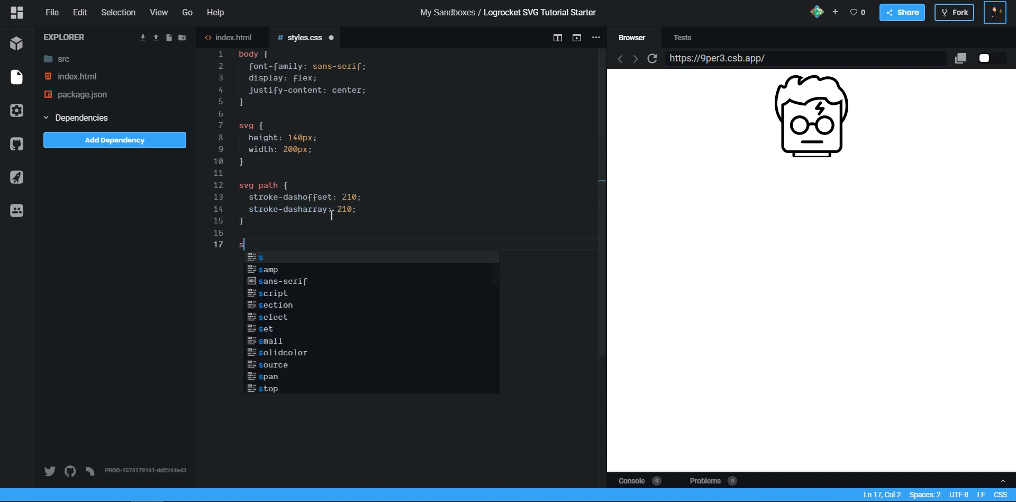
{"action": "type", "text": "vg g {"}
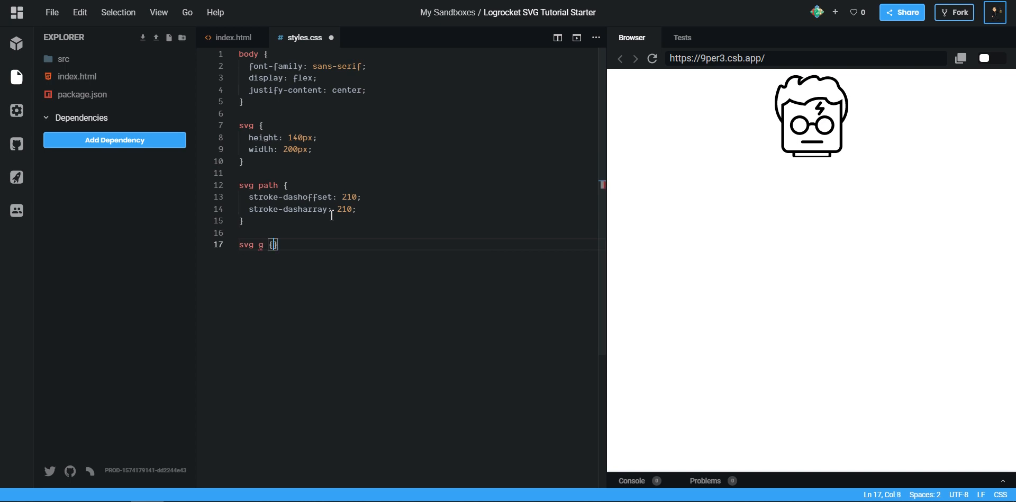
{"action": "type", "text": "fill-opacity: 0;"}
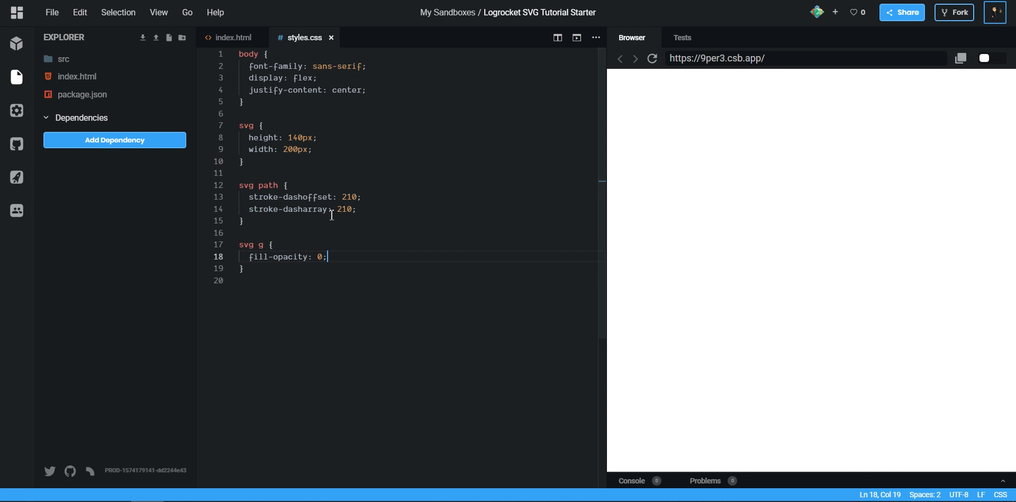
{"action": "key", "text": "Enter"}
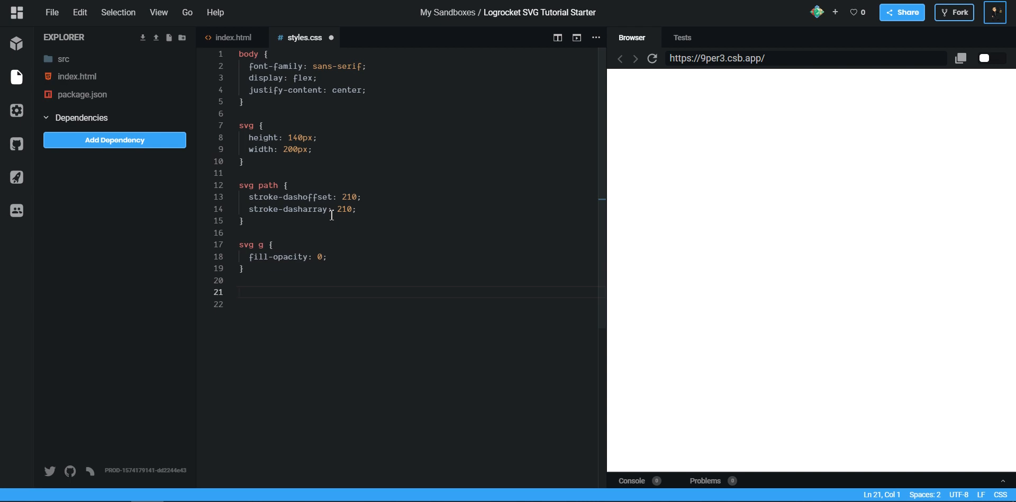
{"action": "type", "text": "@ke"}
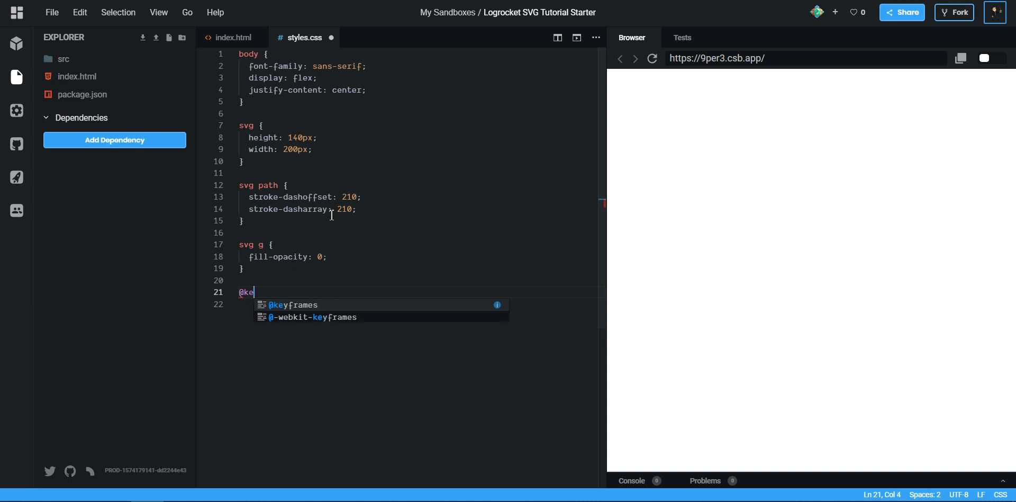
{"action": "type", "text": "yframes"}
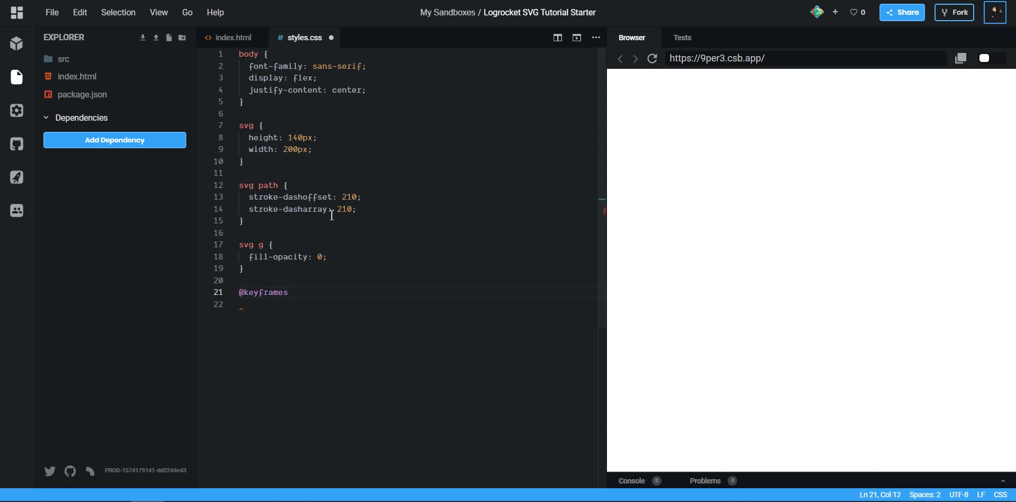
{"action": "mouse_move", "coordinate": [465, 204]}
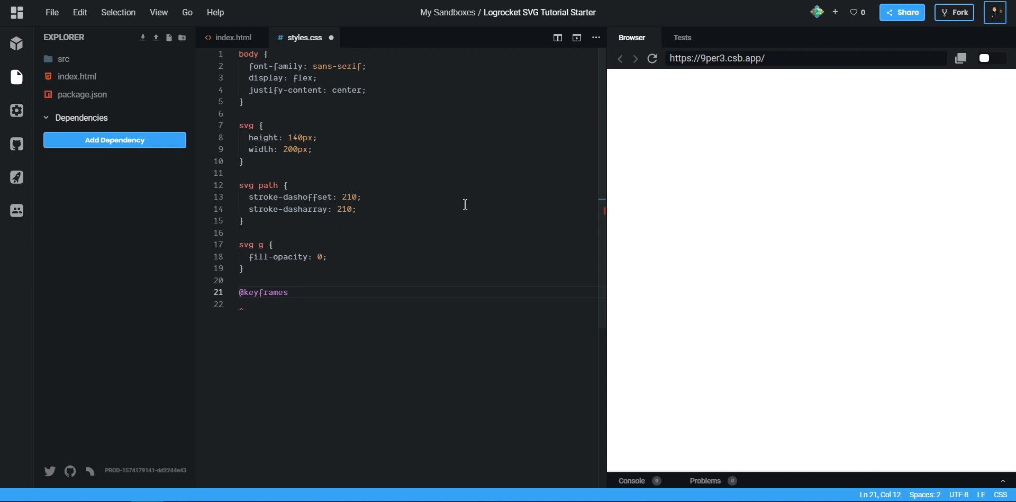
{"action": "type", "text": "dash-"}
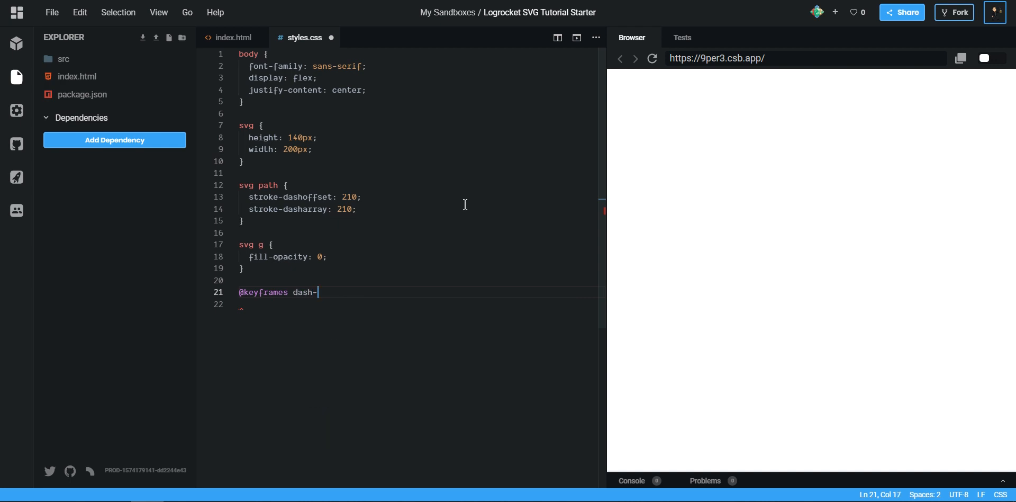
{"action": "type", "text": "in"}
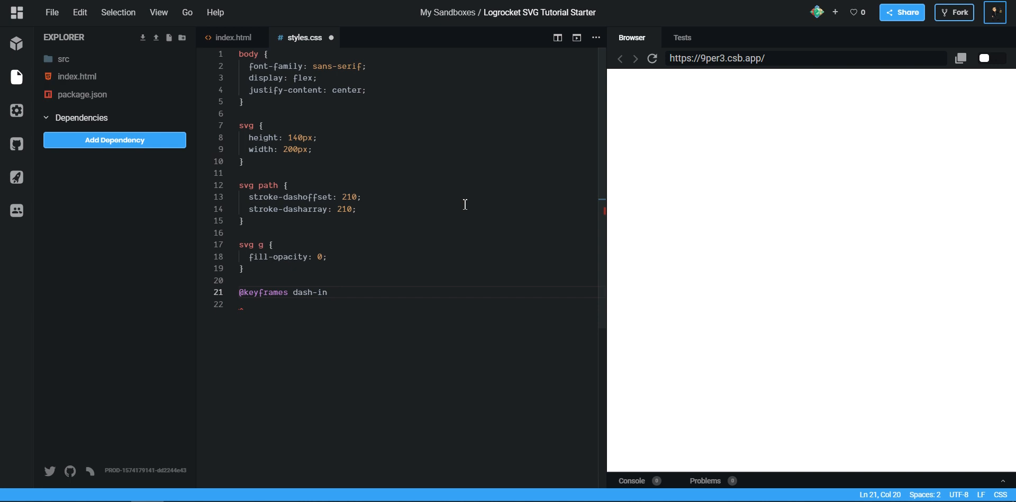
{"action": "type", "text": "dra"}
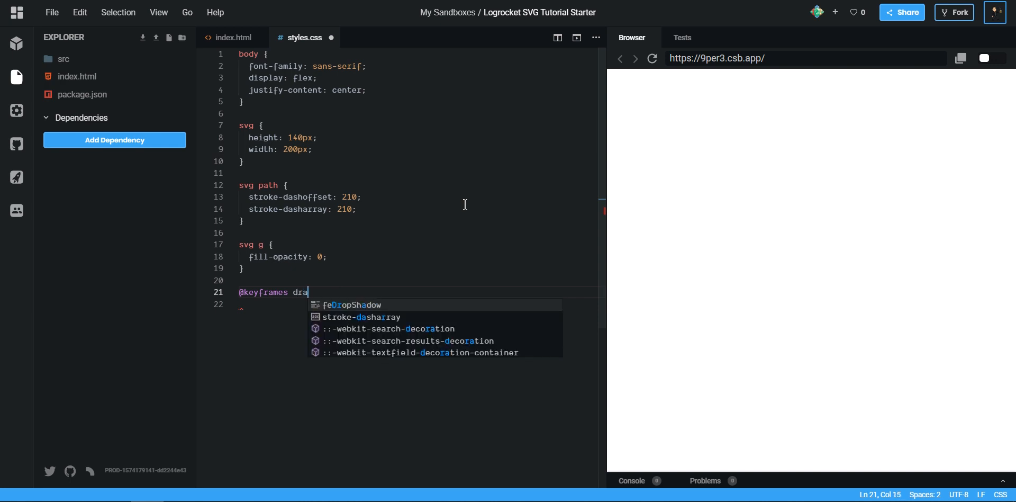
{"action": "type", "text": "w {"}
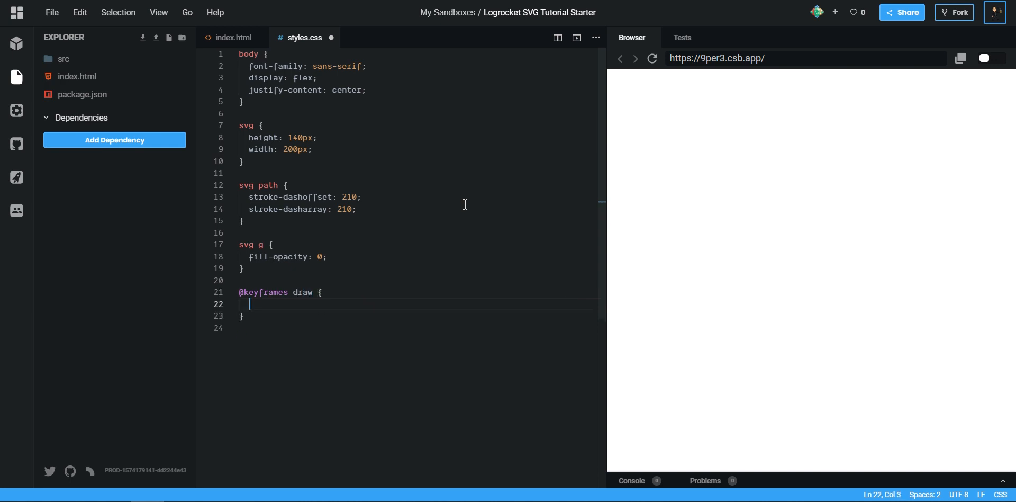
{"action": "type", "text": "to"}
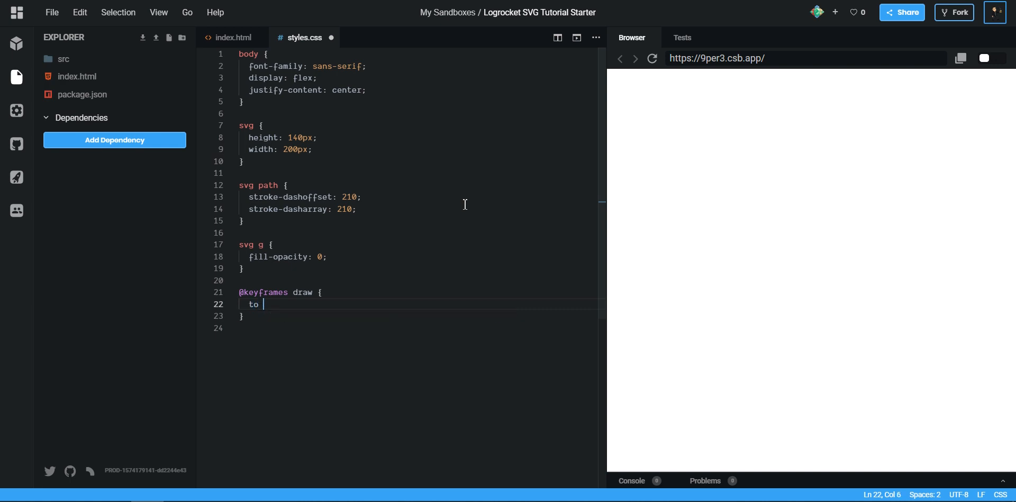
{"action": "type", "text": "{"}
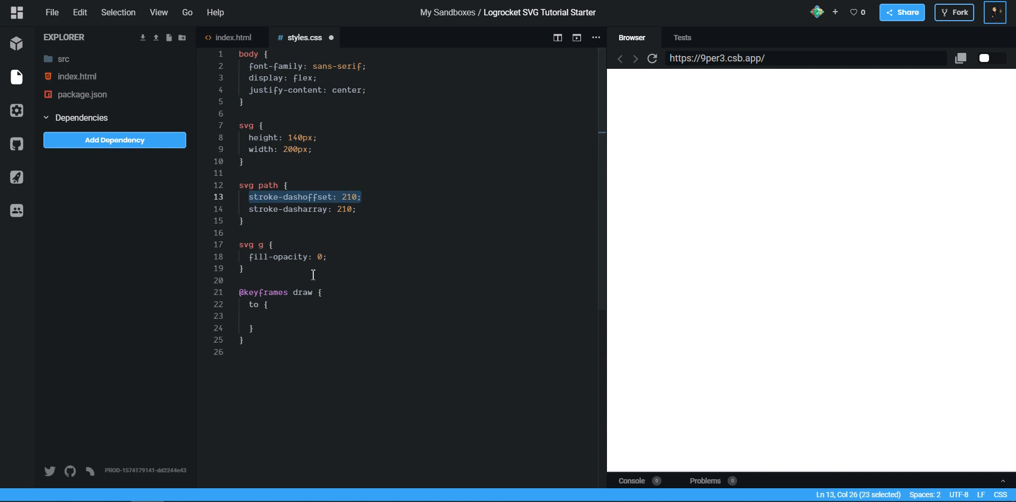
{"action": "type", "text": "stroke-dashoffset: 210;"}
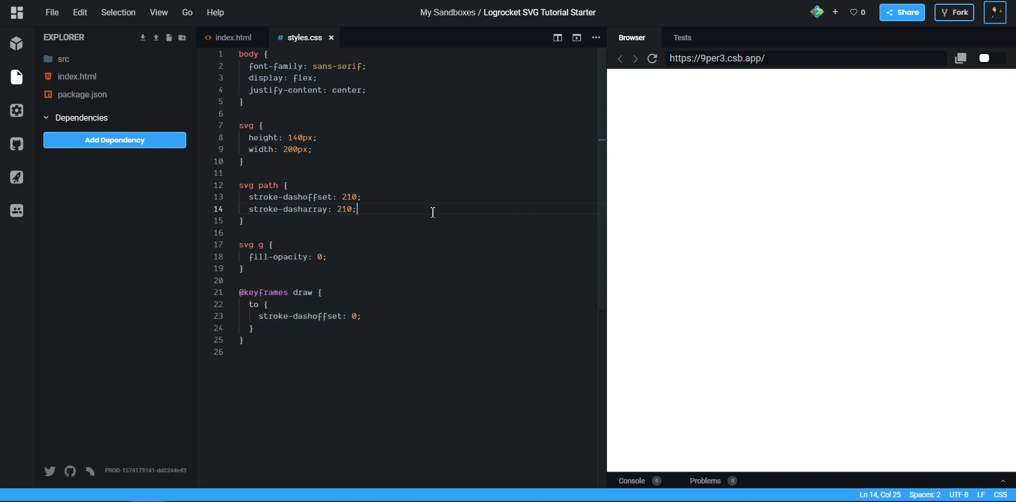
Add animation: draw 10s forwards to the svg path rule and save.
{"action": "type", "text": "an"}
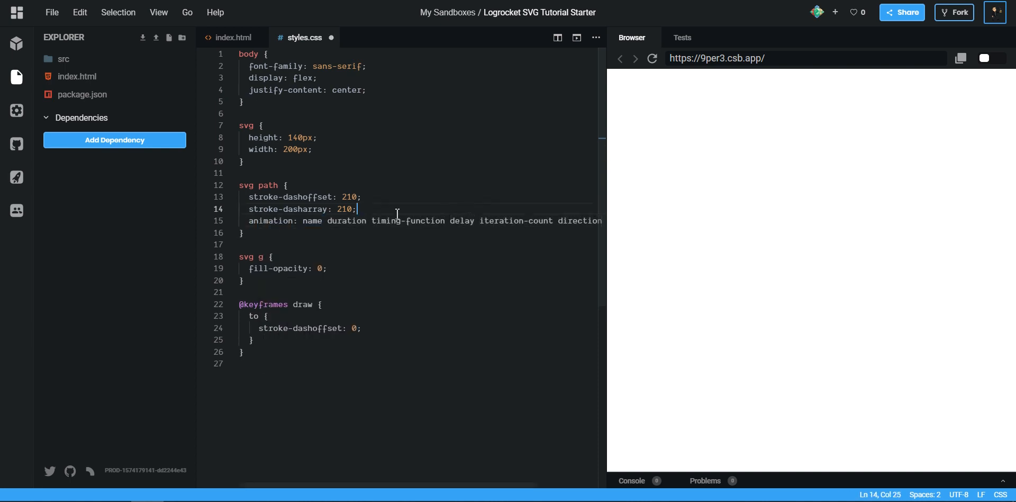
{"action": "left_click_drag", "start_coordinate": [302, 220], "coordinate": [367, 220]}
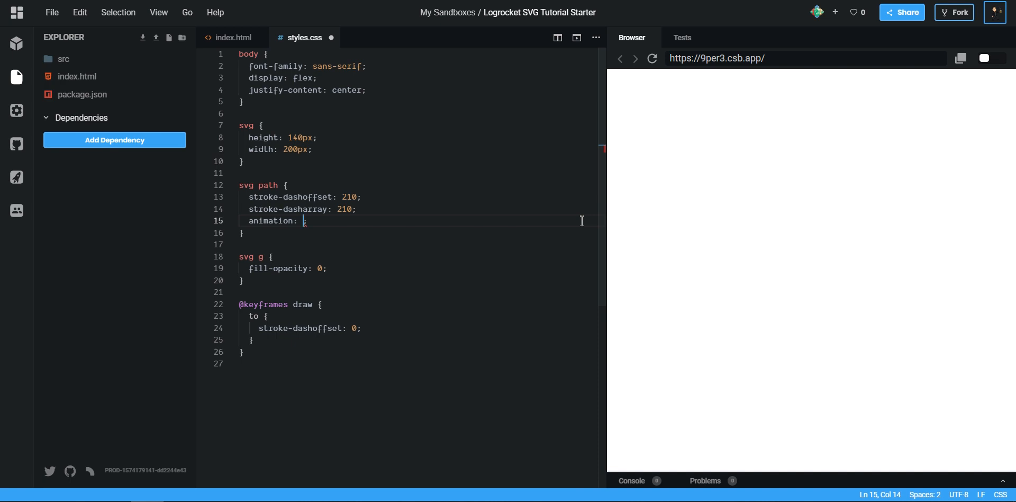
{"action": "type", "text": "draw 10s"}
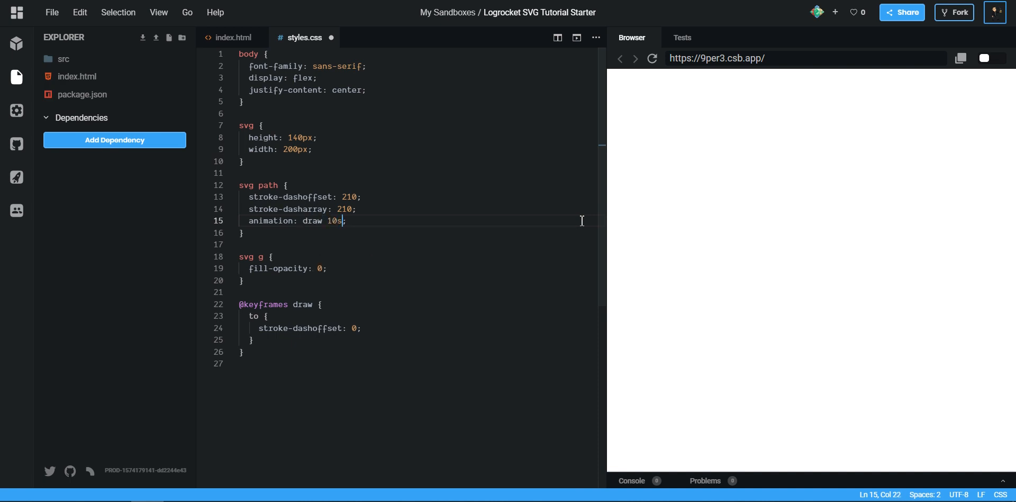
{"action": "type", "text": "forwa"}
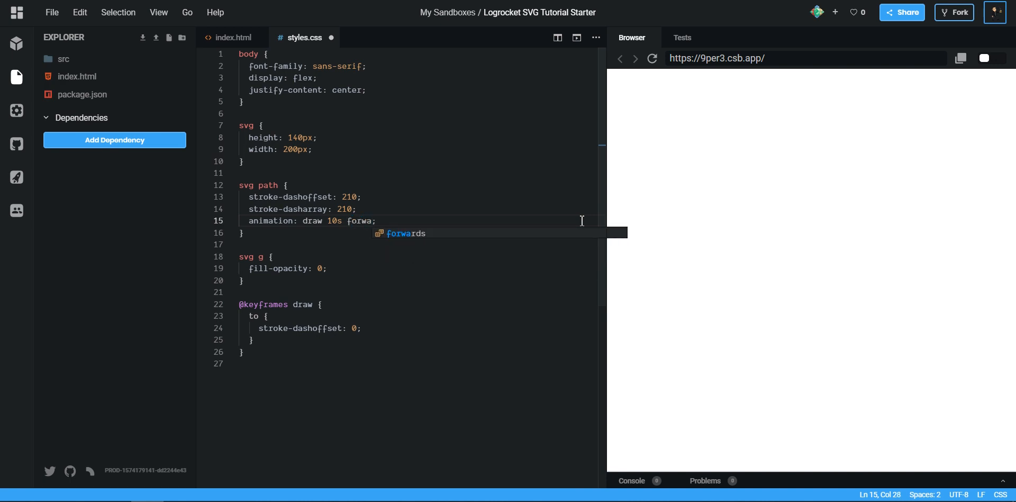
{"action": "key", "text": "Tab"}
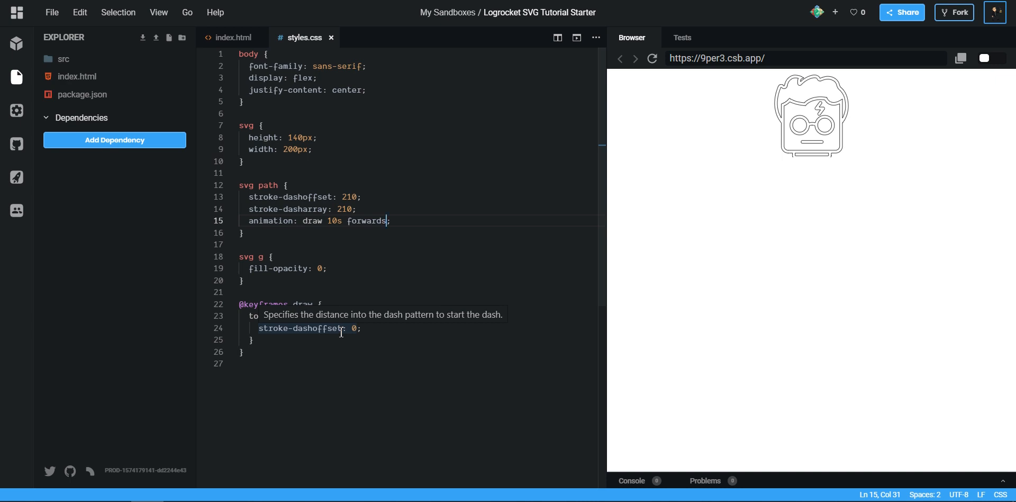
{"action": "mouse_move", "coordinate": [428, 212]}
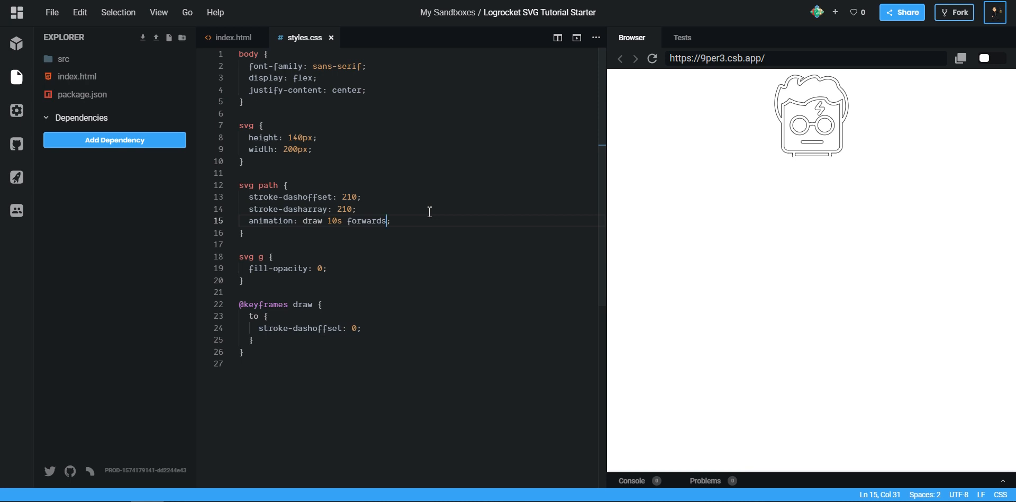
{"action": "mouse_move", "coordinate": [838, 147]}
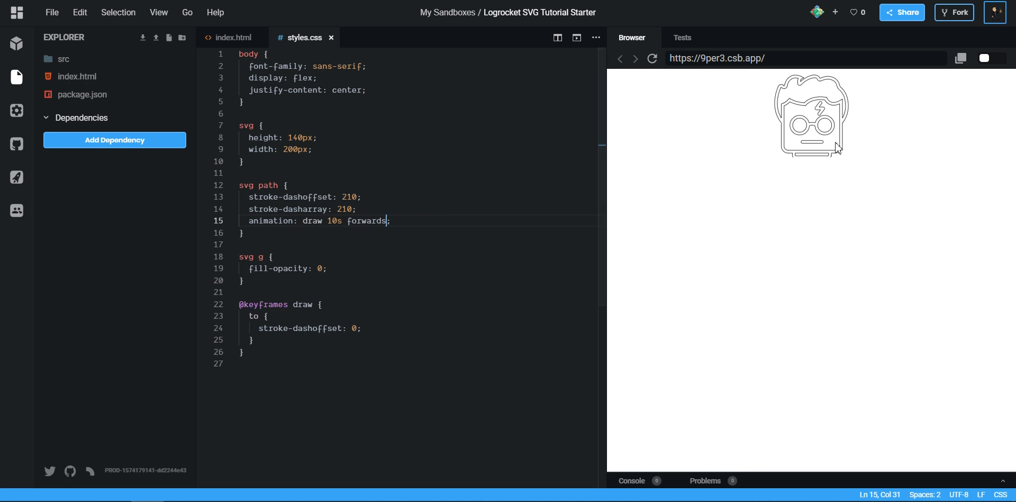
{"action": "mouse_move", "coordinate": [477, 214]}
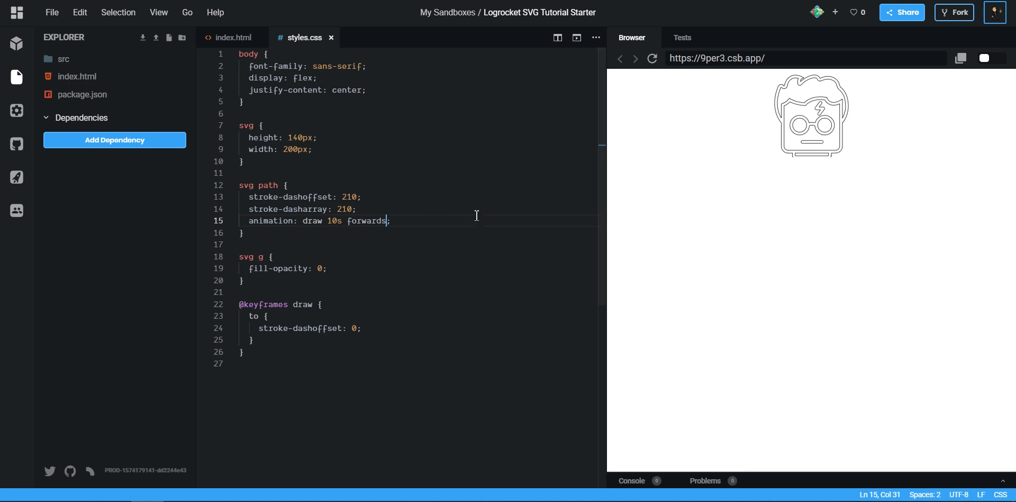
{"action": "left_click", "coordinate": [242, 351]}
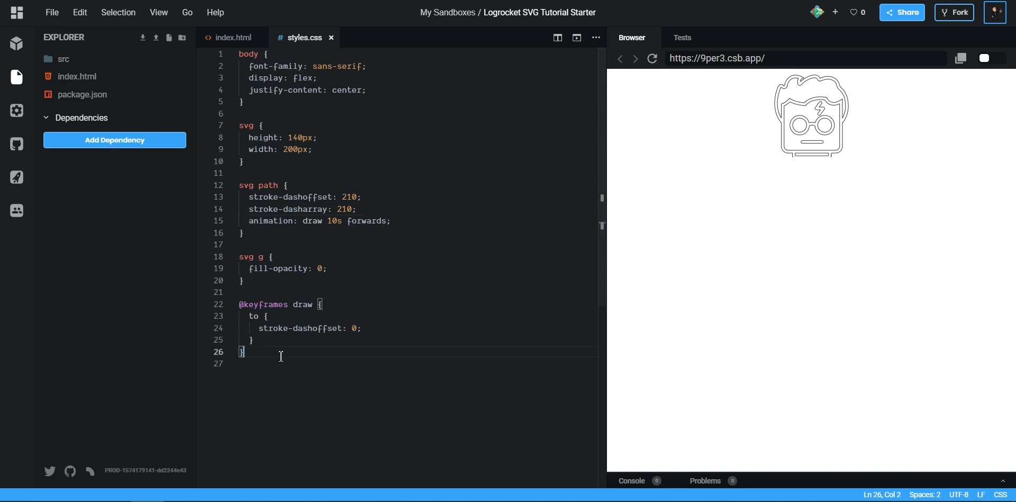
{"action": "key", "text": "Enter"}
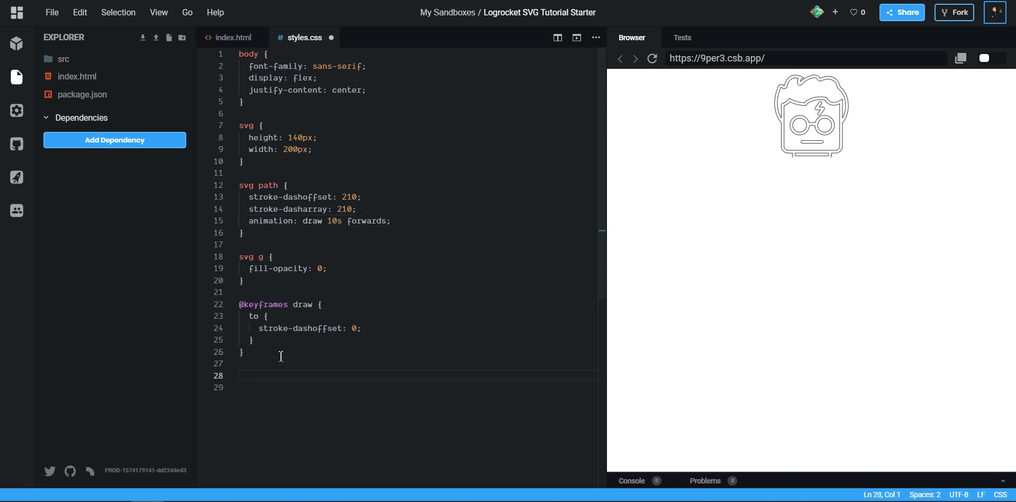
{"action": "type", "text": "@keyframes"}
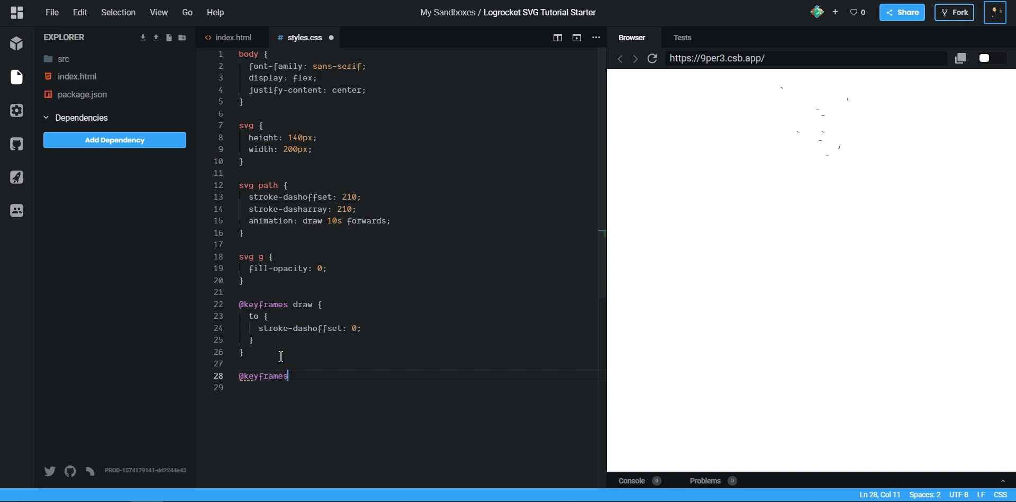
{"action": "type", "text": "fill-in {"}
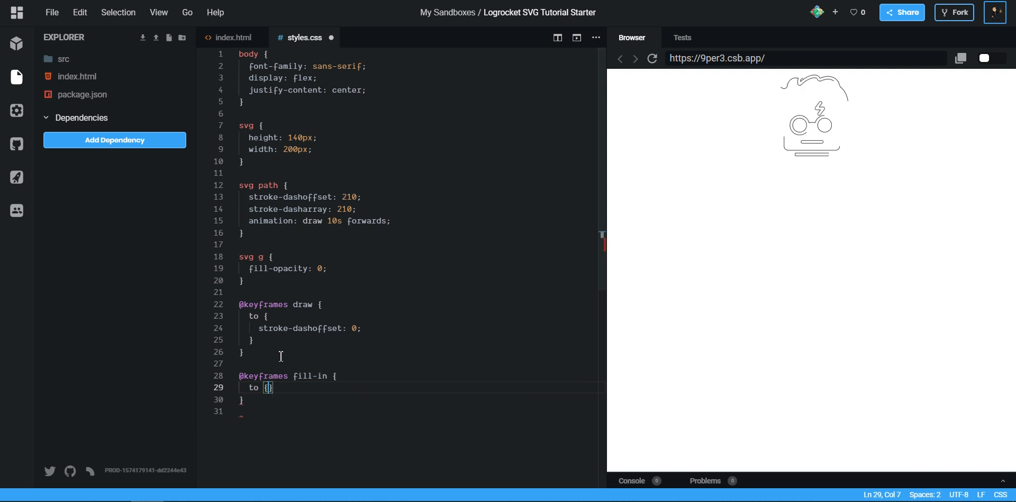
{"action": "type", "text": "fill-opacity: 1;"}
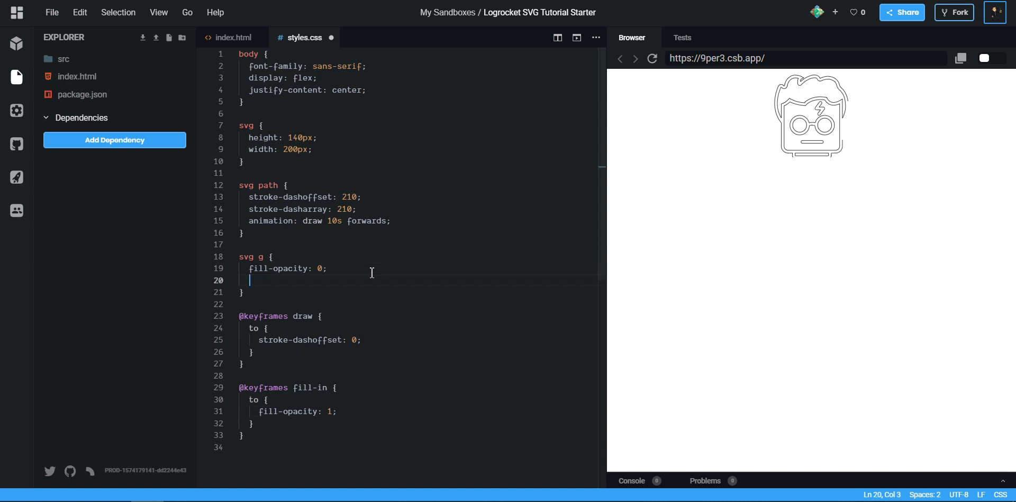
Give the svg g rule animation: fill-in 2s 10s forwards.
{"action": "type", "text": "animation:"}
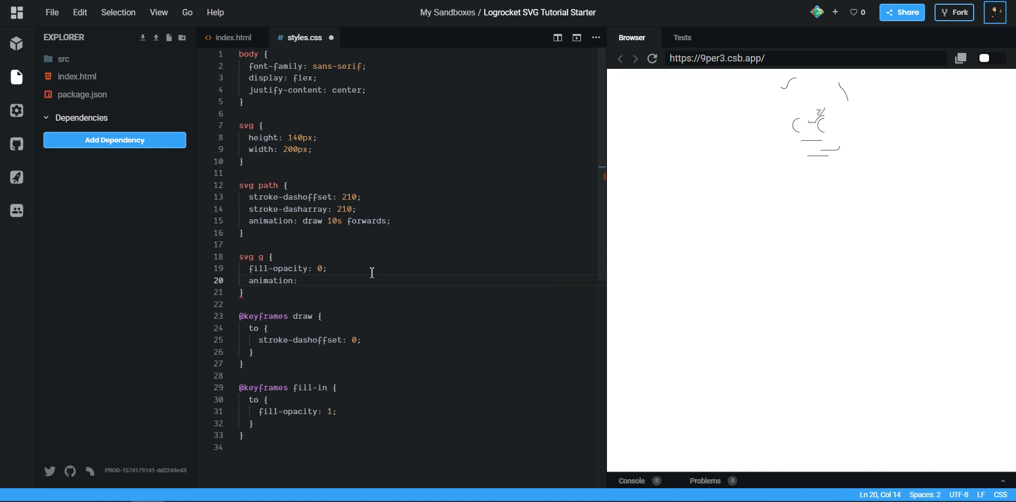
{"action": "type", "text": "fill-in"}
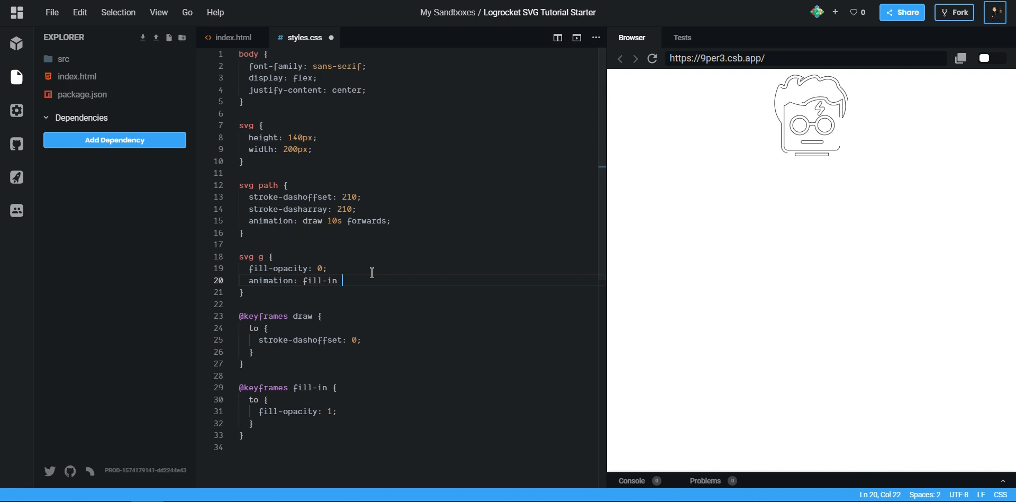
{"action": "type", "text": "2s 10s for"}
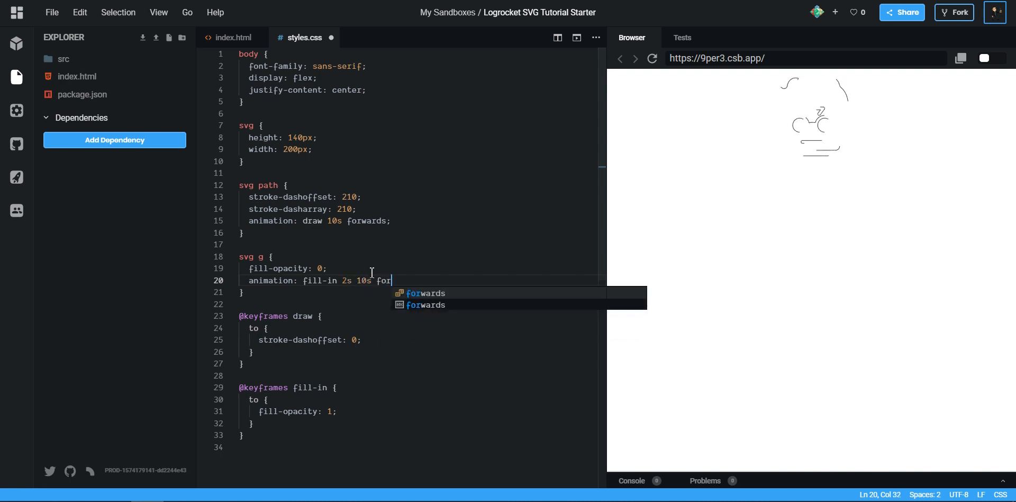
{"action": "key", "text": "Tab"}
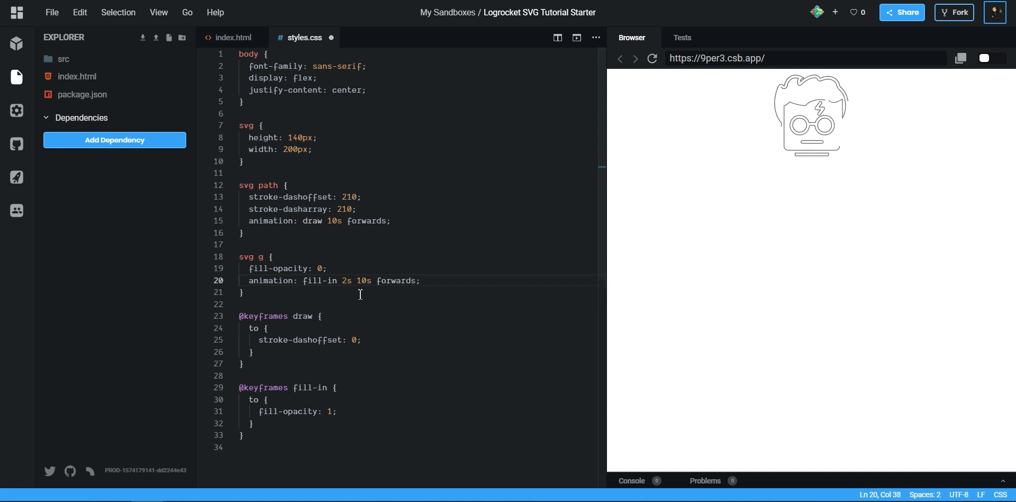
Check the 10s delay against the draw duration, save, and watch the preview replay.
{"action": "double_click", "coordinate": [361, 280]}
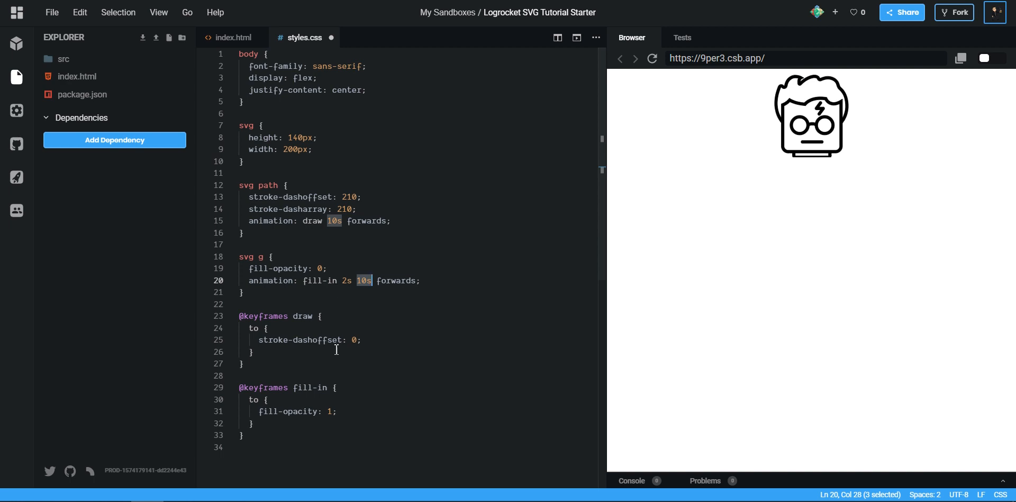
{"action": "mouse_move", "coordinate": [339, 349]}
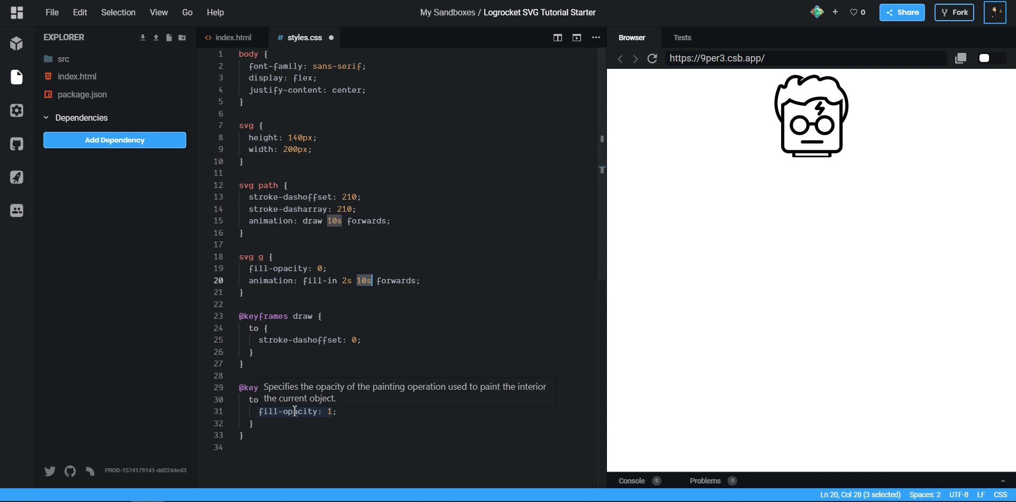
{"action": "mouse_move", "coordinate": [474, 314]}
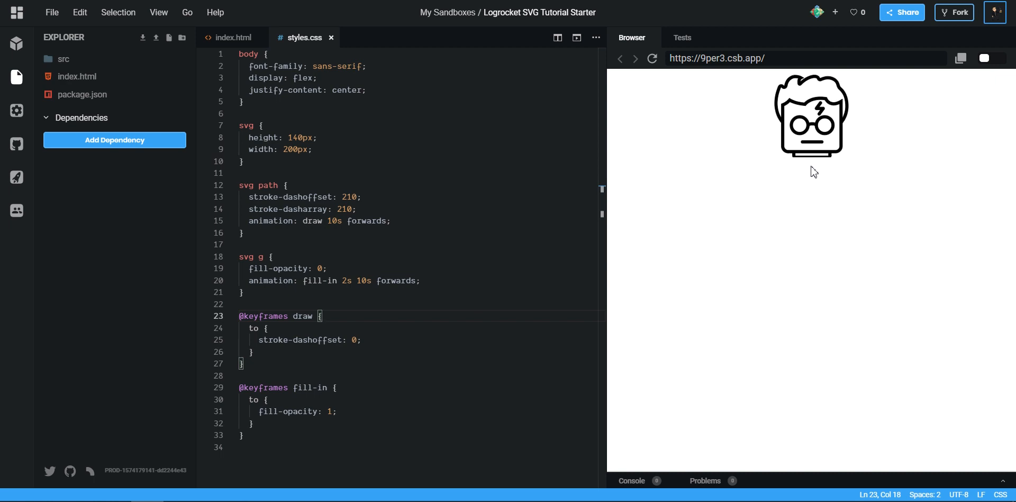
{"action": "left_click", "coordinate": [366, 412]}
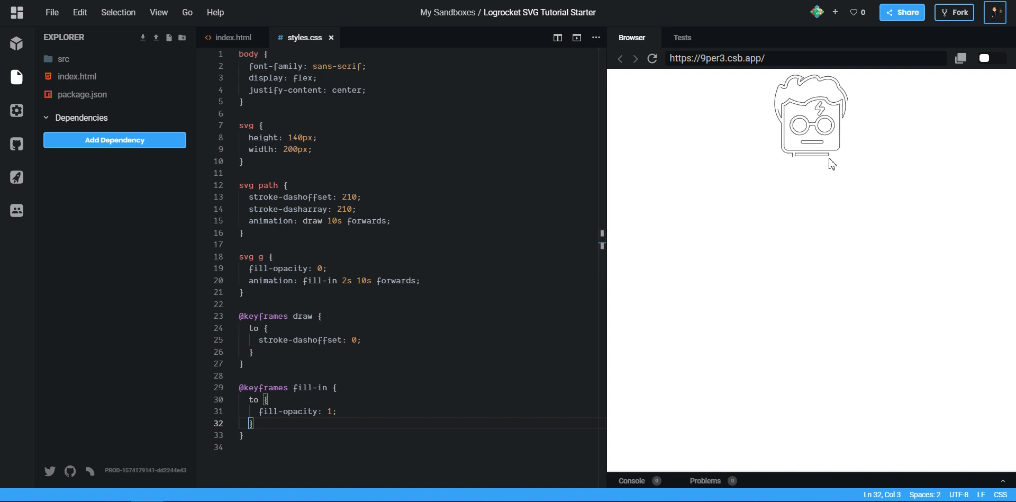
{"action": "mouse_move", "coordinate": [860, 122]}
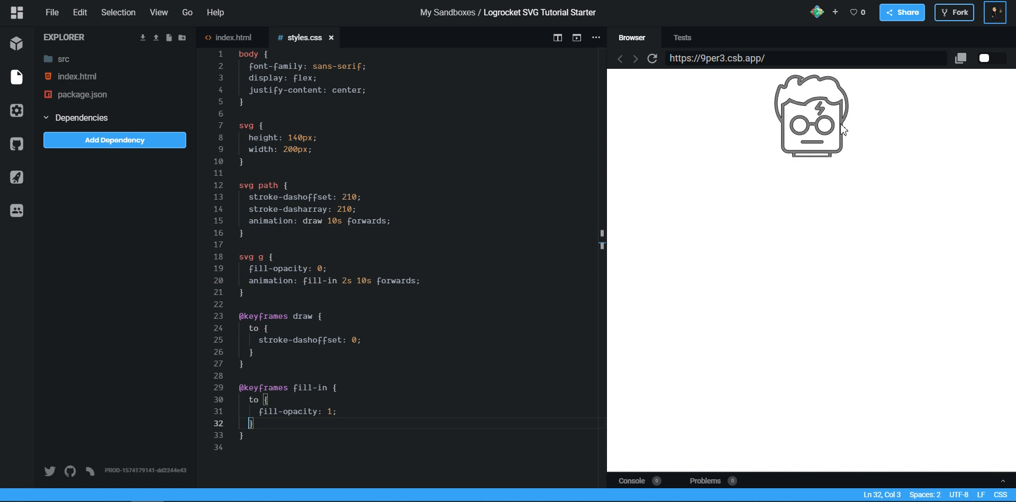
Switch to index.html to view the SVG group's black stroke and #000 fill attributes.
{"action": "left_click", "coordinate": [233, 37]}
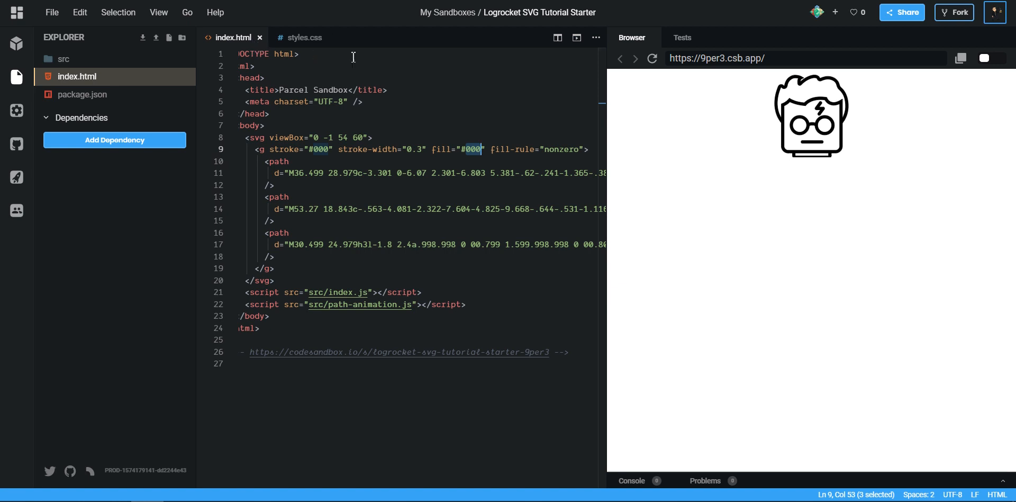
{"action": "mouse_move", "coordinate": [297, 165]}
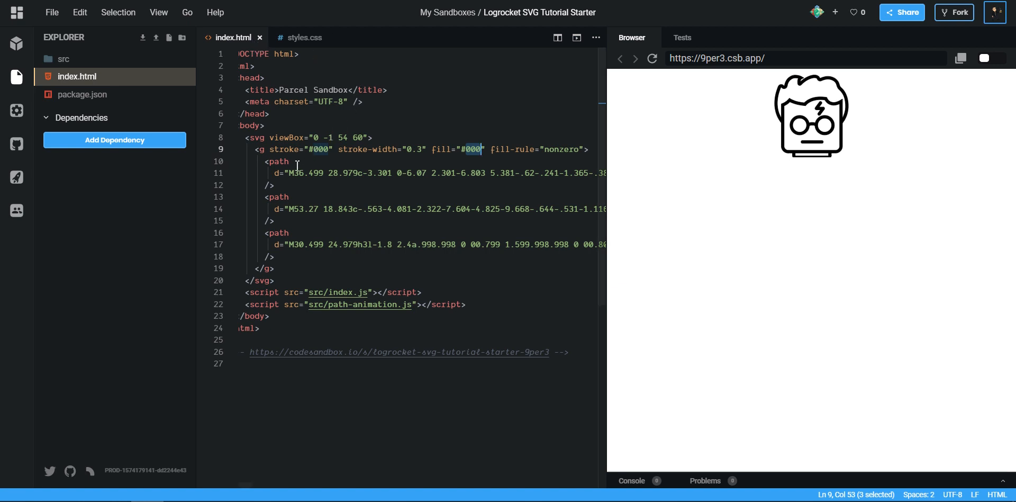